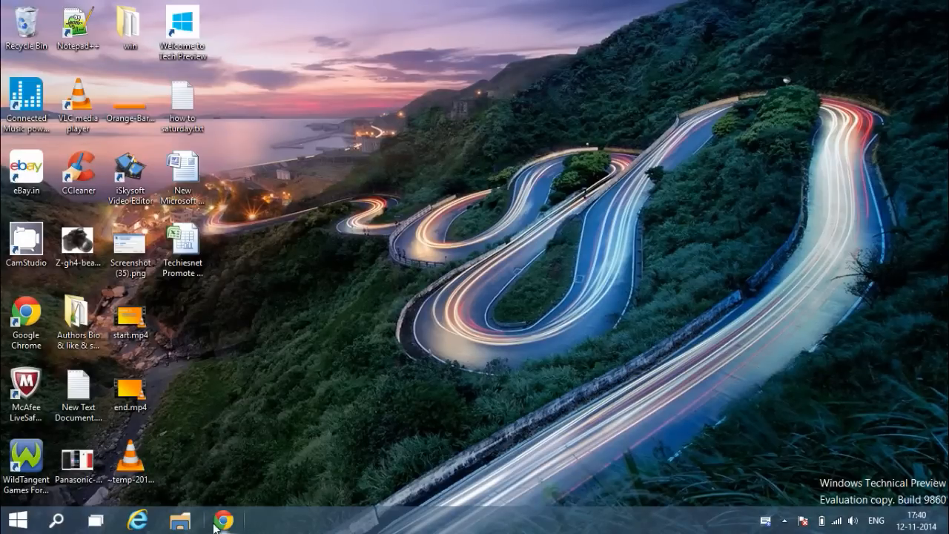
{"action": "left_click", "coordinate": [222, 519]}
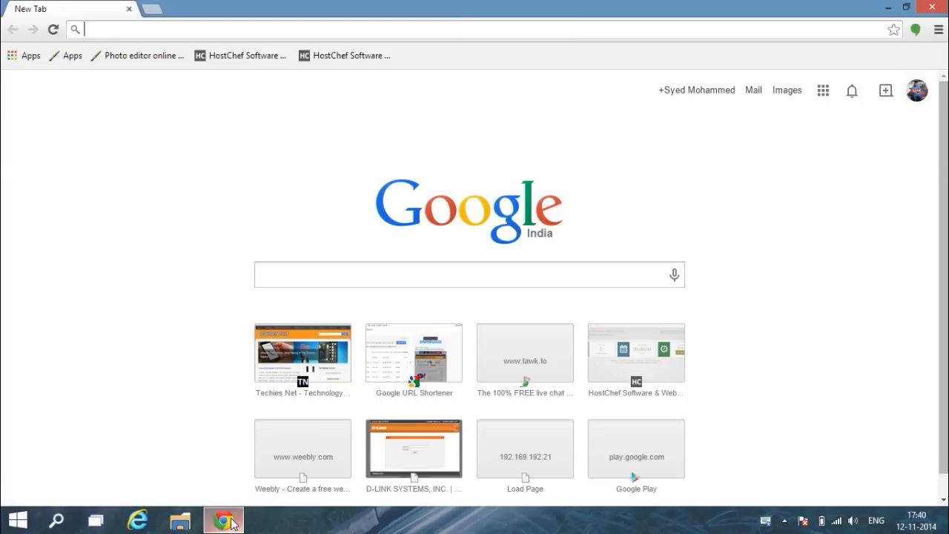
{"action": "type", "text": "www.cyberfreewishes.com"}
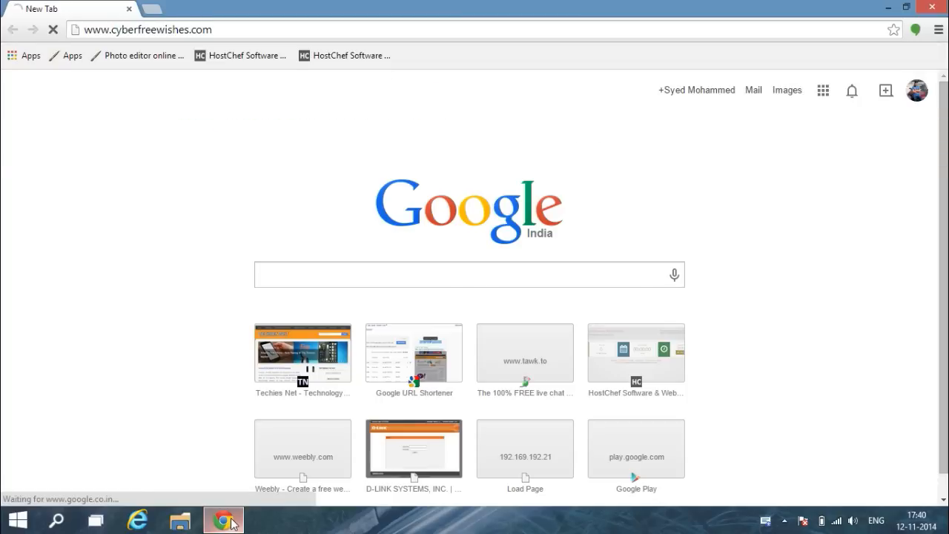
Open the Techies Net article 'How To Get Source Code (JAVA & XML) From An Android APK File'
{"action": "left_click", "coordinate": [302, 353]}
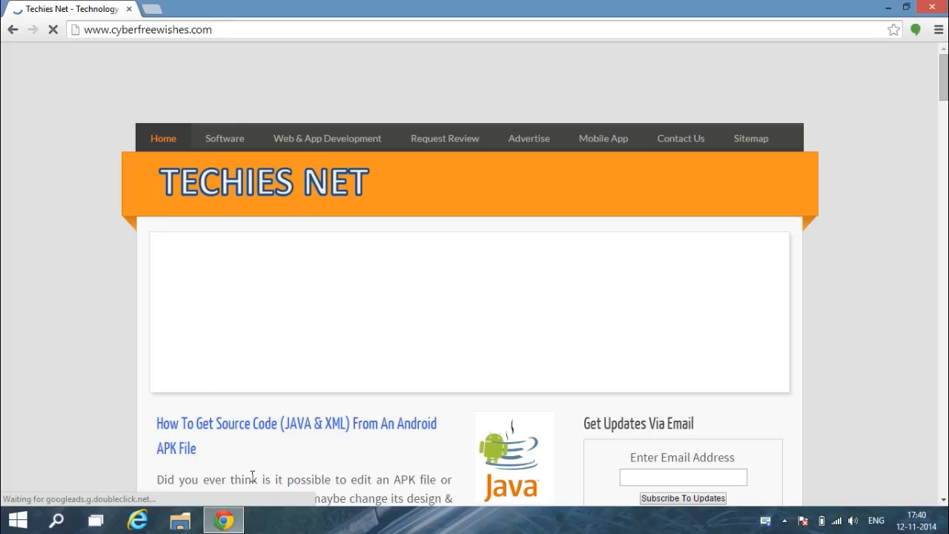
{"action": "scroll", "scroll_direction": "down", "scroll_amount": 3}
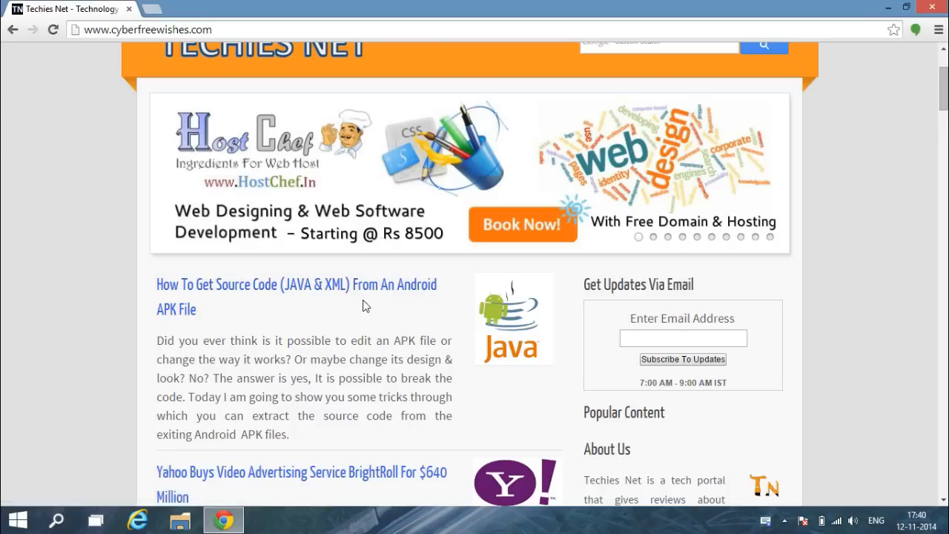
{"action": "left_click", "coordinate": [296, 285]}
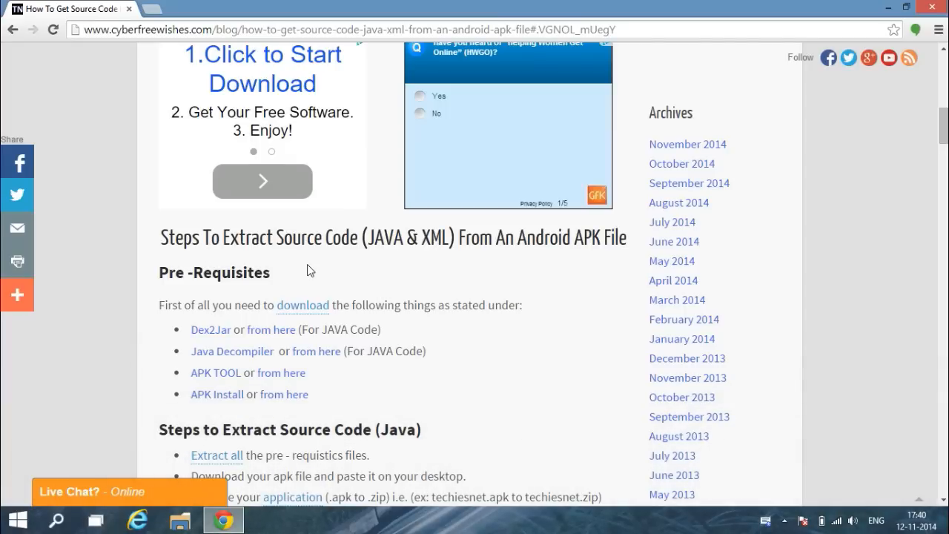
{"action": "mouse_move", "coordinate": [314, 266]}
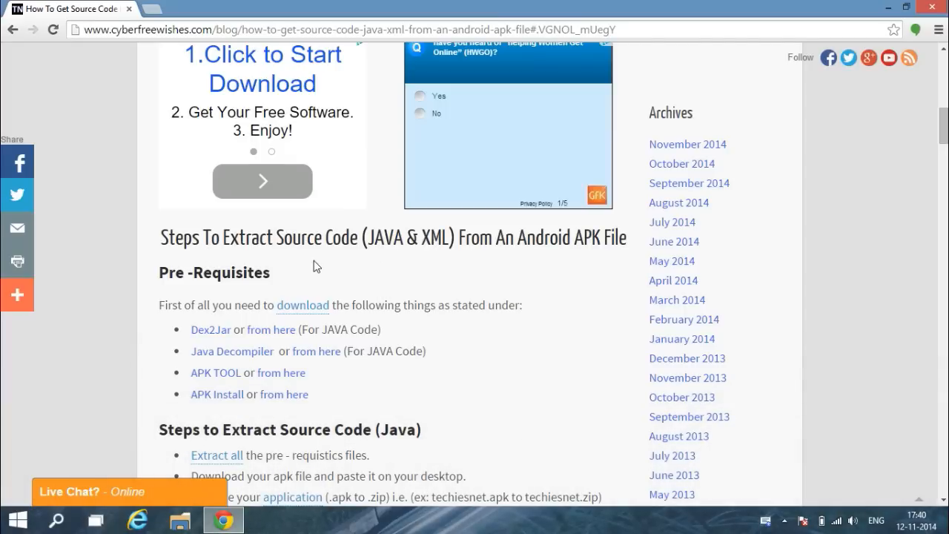
{"action": "mouse_move", "coordinate": [234, 261]}
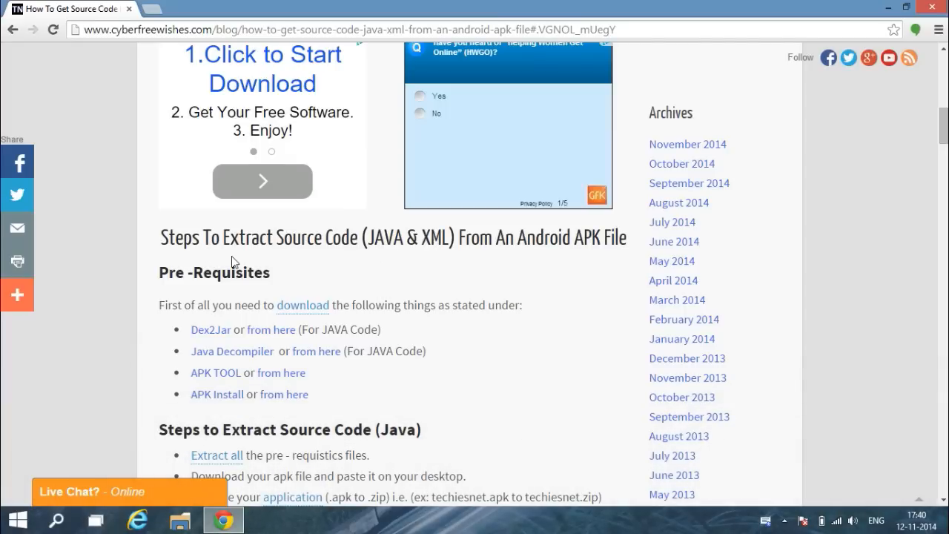
{"action": "scroll", "scroll_direction": "down", "scroll_amount": 3}
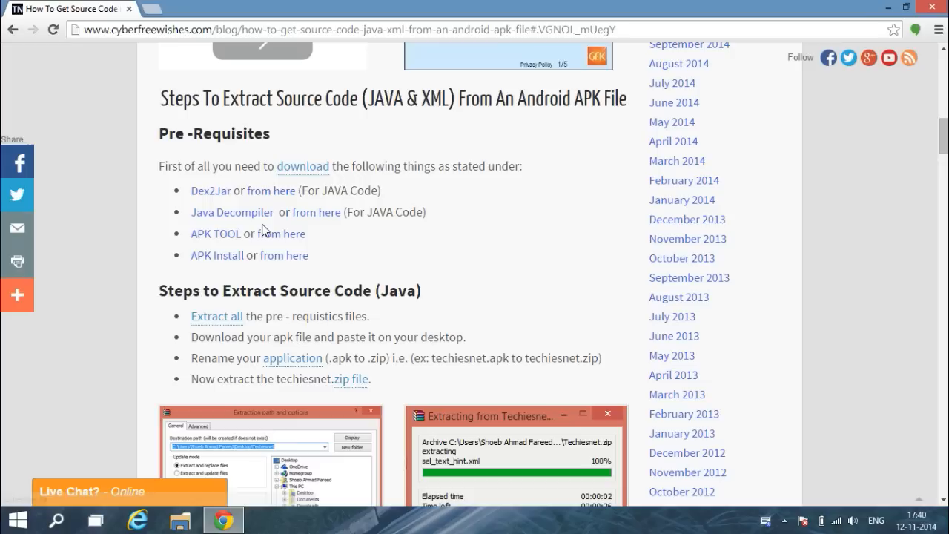
{"action": "mouse_move", "coordinate": [225, 277]}
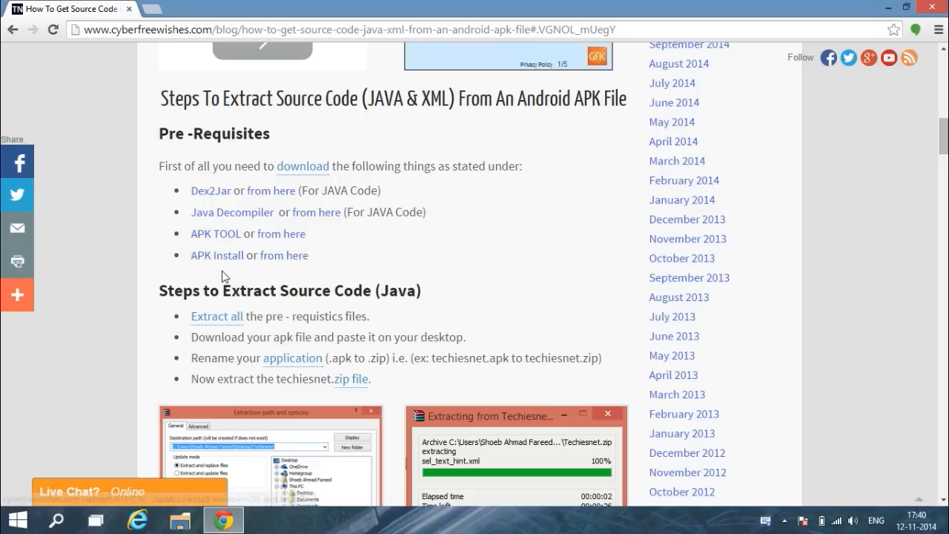
{"action": "mouse_move", "coordinate": [302, 323]}
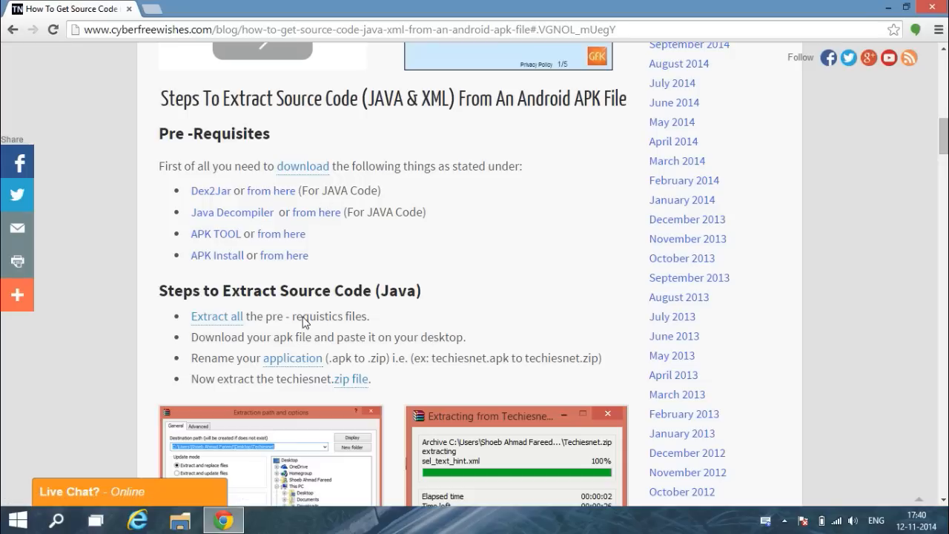
{"action": "mouse_move", "coordinate": [302, 252]}
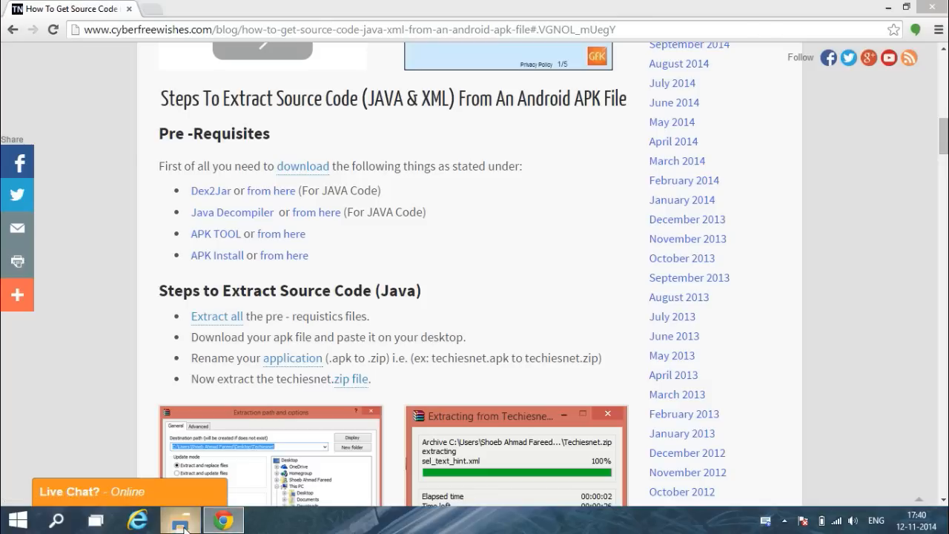
Select the apktool, dex2jar and jd-gui archives in Downloads for copying to the desktop
{"action": "left_click", "coordinate": [180, 518]}
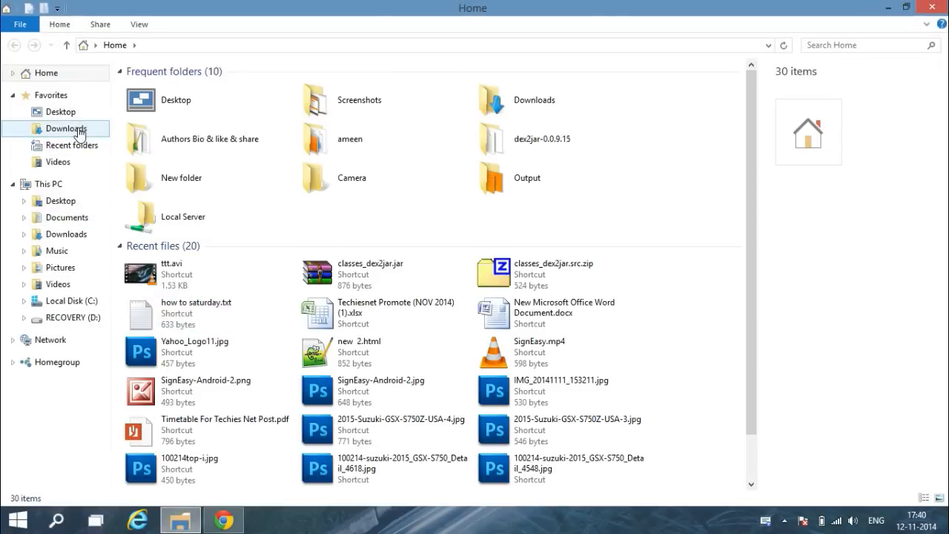
{"action": "left_click", "coordinate": [67, 128]}
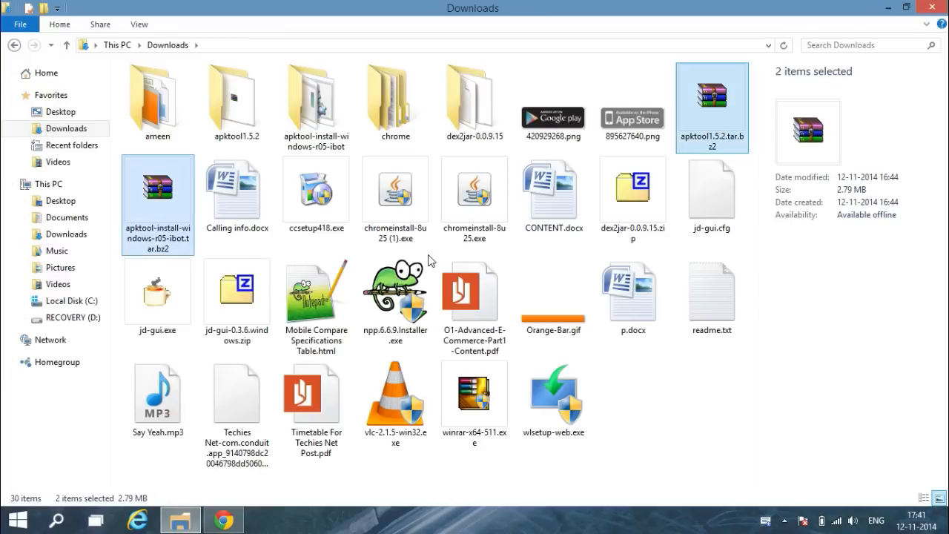
{"action": "left_click", "coordinate": [631, 190]}
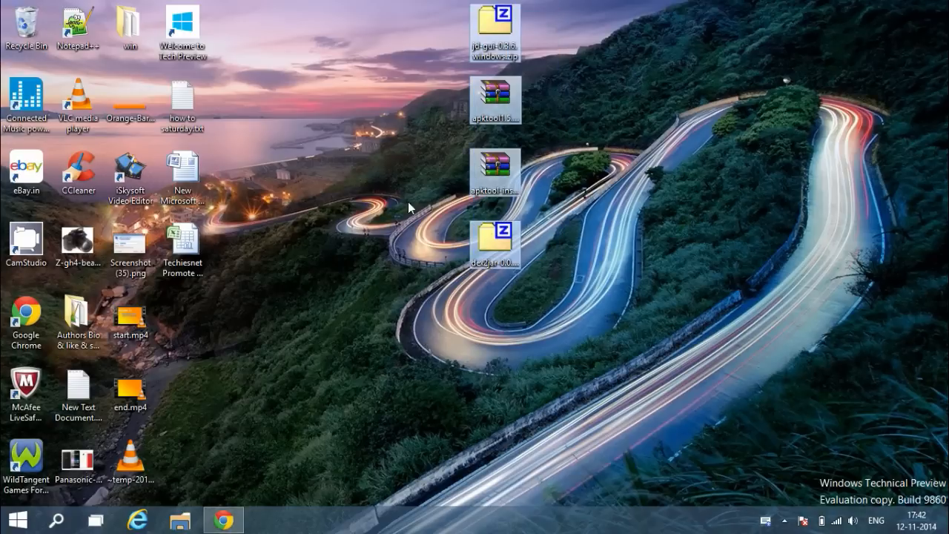
Create a New folder on the desktop for the four archives, then return to the blog article
{"action": "right_click", "coordinate": [409, 207]}
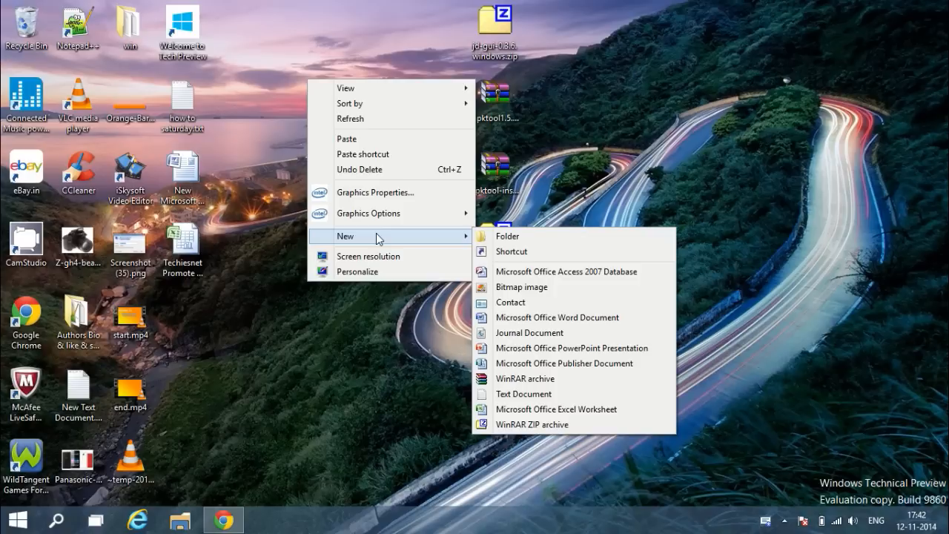
{"action": "left_click", "coordinate": [507, 236]}
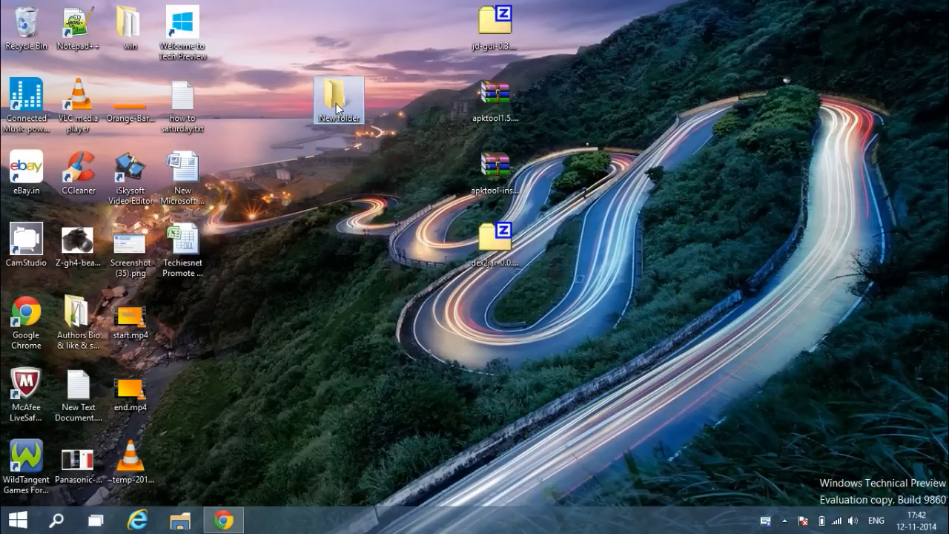
{"action": "double_click", "coordinate": [338, 96]}
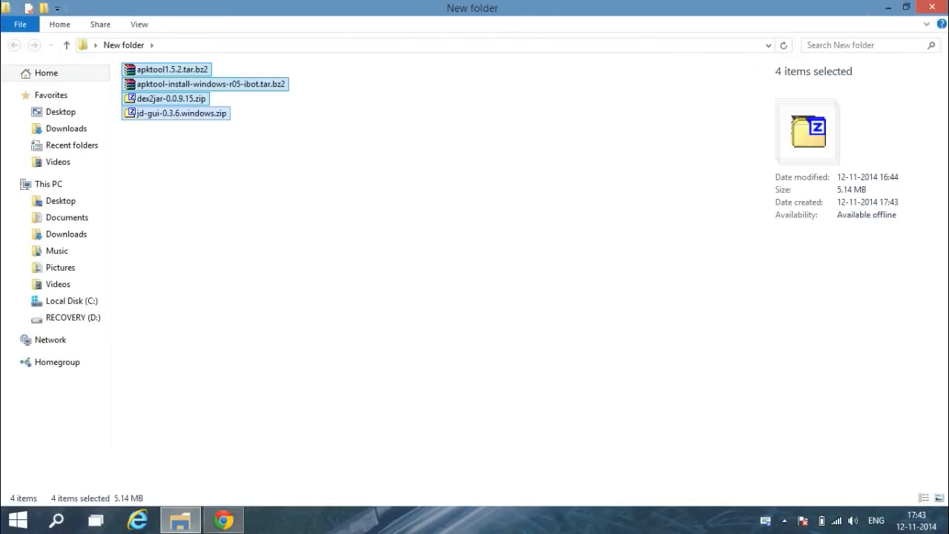
{"action": "left_click", "coordinate": [223, 519]}
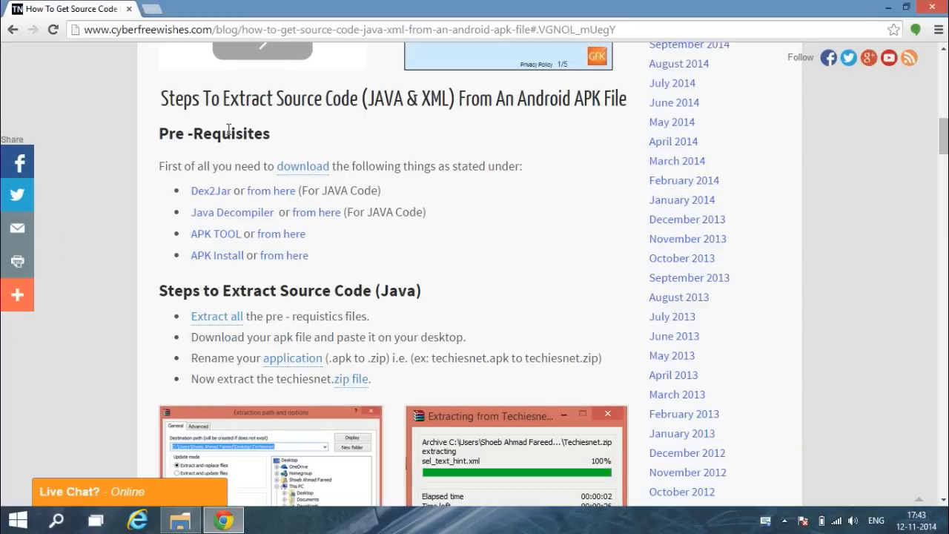
Scroll the article down to 'Steps to Extract Source Code (Java)'
{"action": "scroll", "scroll_direction": "down", "scroll_amount": 3}
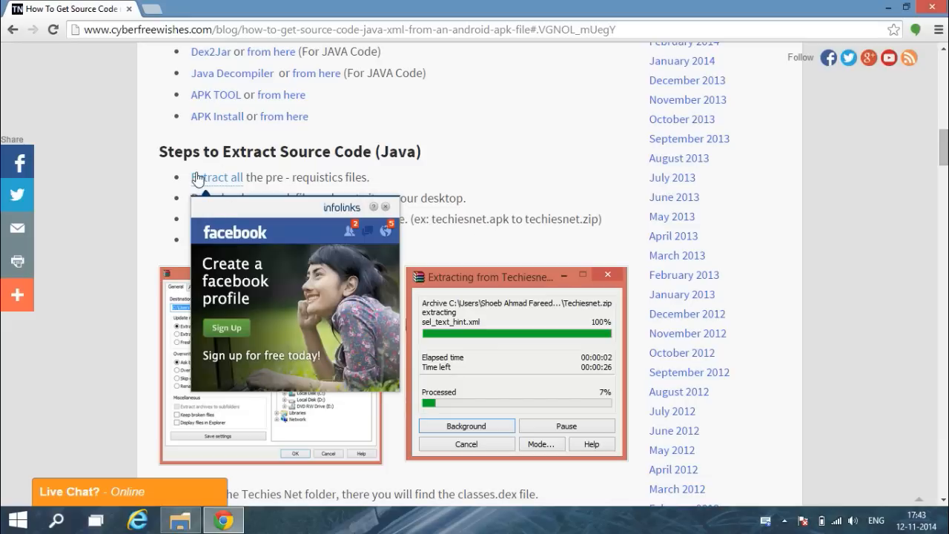
{"action": "mouse_move", "coordinate": [250, 199]}
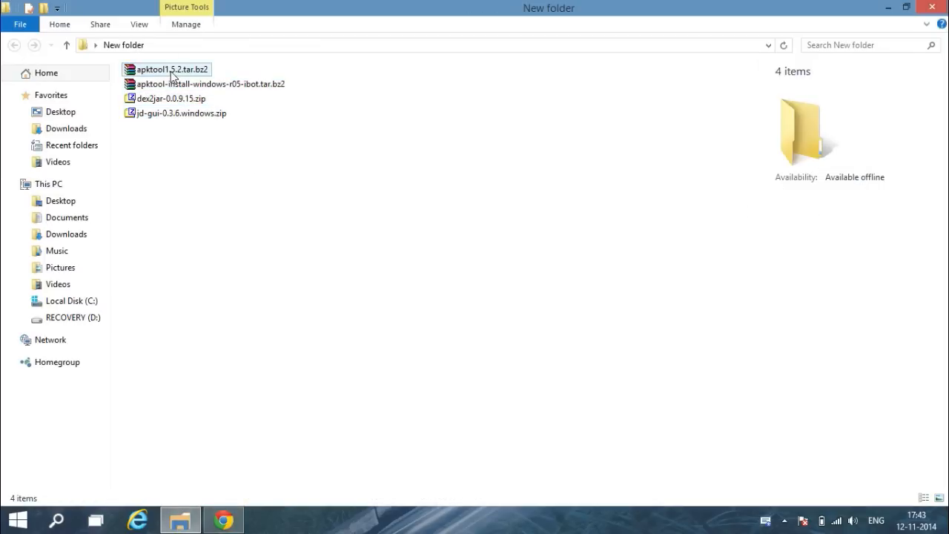
Extract the apktool1.5.2, apktool installer, dex2jar-0.0.9.15 and jd-gui-0.3.6 archives into the folder
{"action": "right_click", "coordinate": [171, 70]}
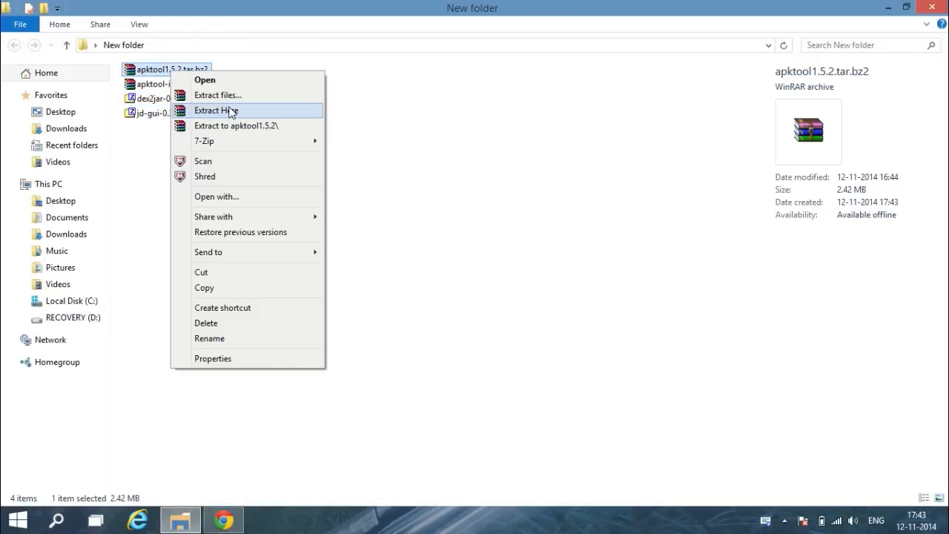
{"action": "left_click", "coordinate": [217, 110]}
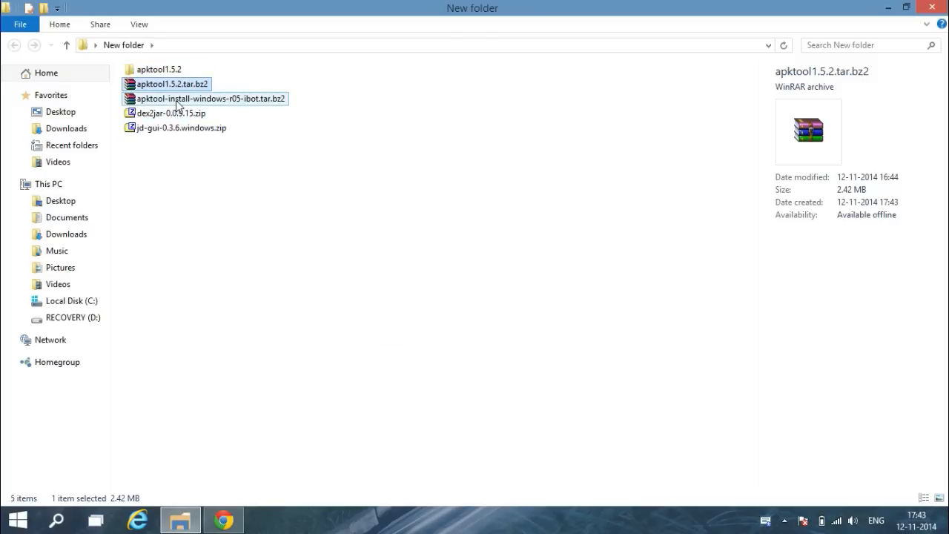
{"action": "right_click", "coordinate": [171, 83]}
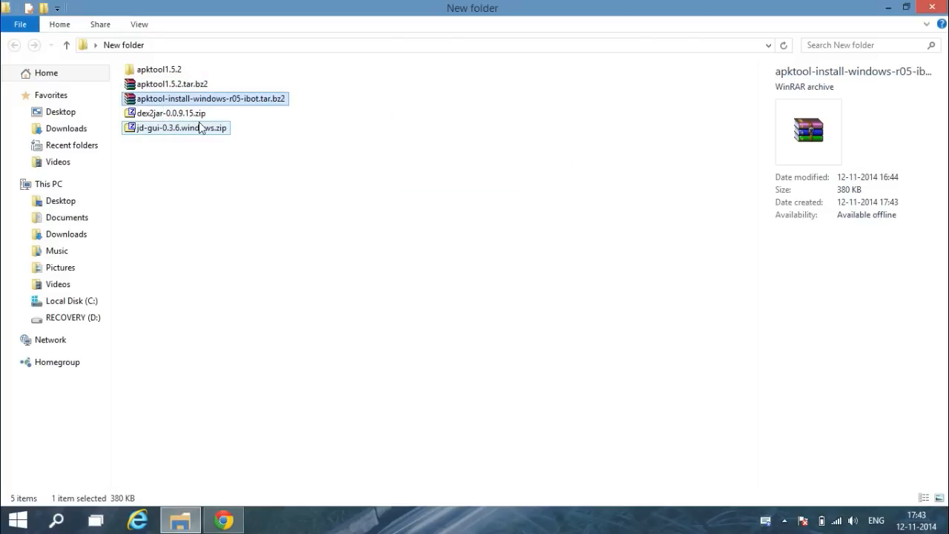
{"action": "right_click", "coordinate": [170, 128]}
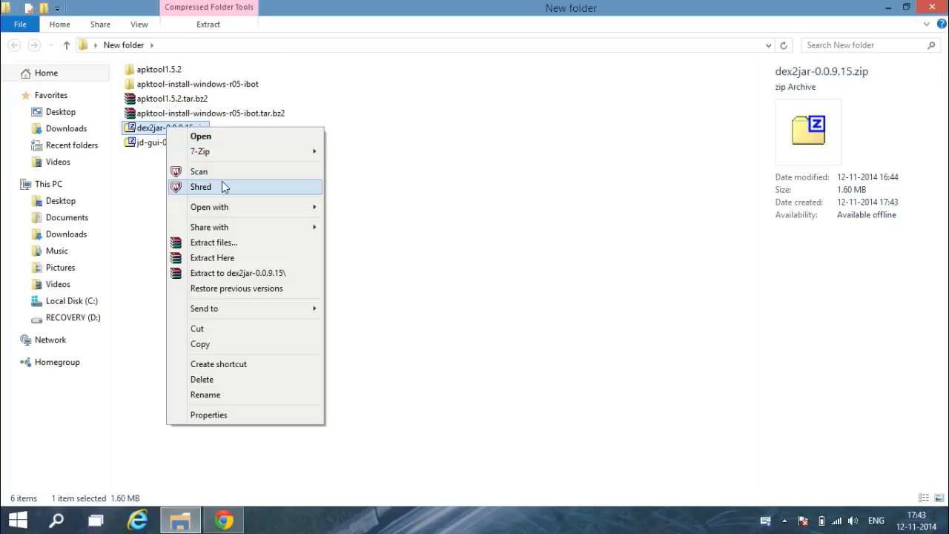
{"action": "mouse_move", "coordinate": [236, 210]}
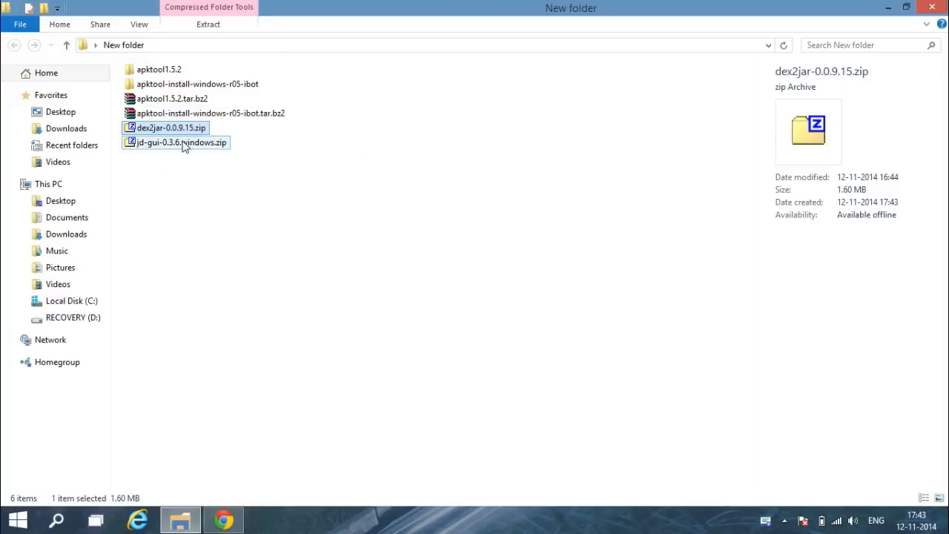
{"action": "right_click", "coordinate": [175, 155]}
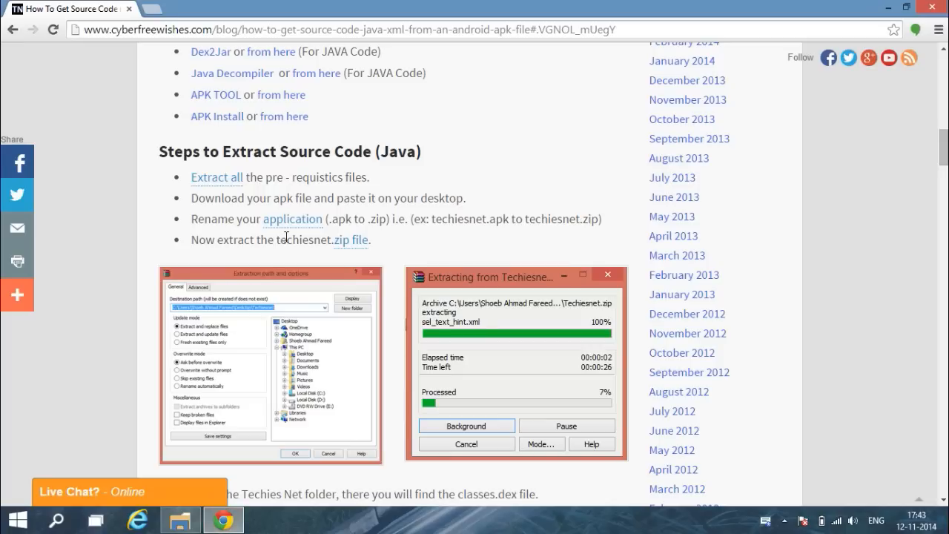
Scroll through the blog post to review the extraction steps
{"action": "scroll", "scroll_direction": "down", "scroll_amount": 3}
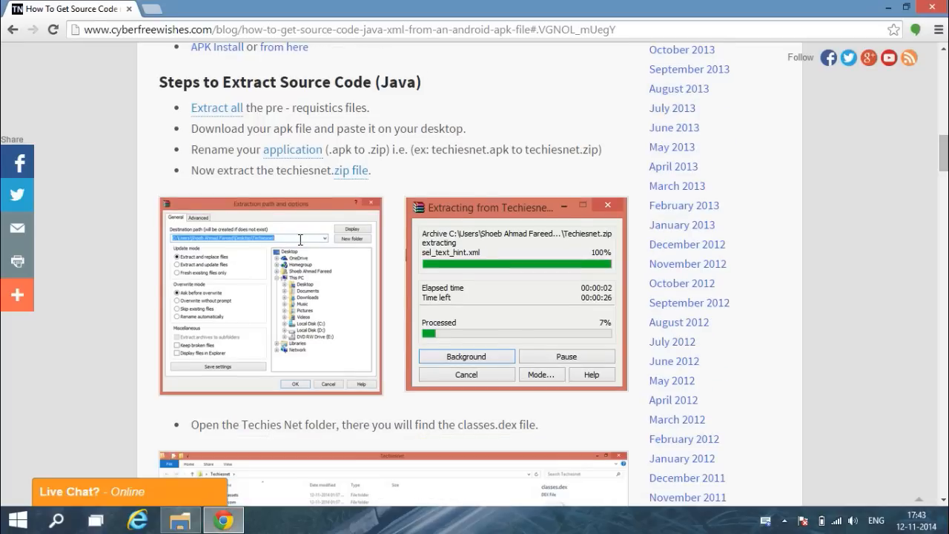
{"action": "mouse_move", "coordinate": [244, 139]}
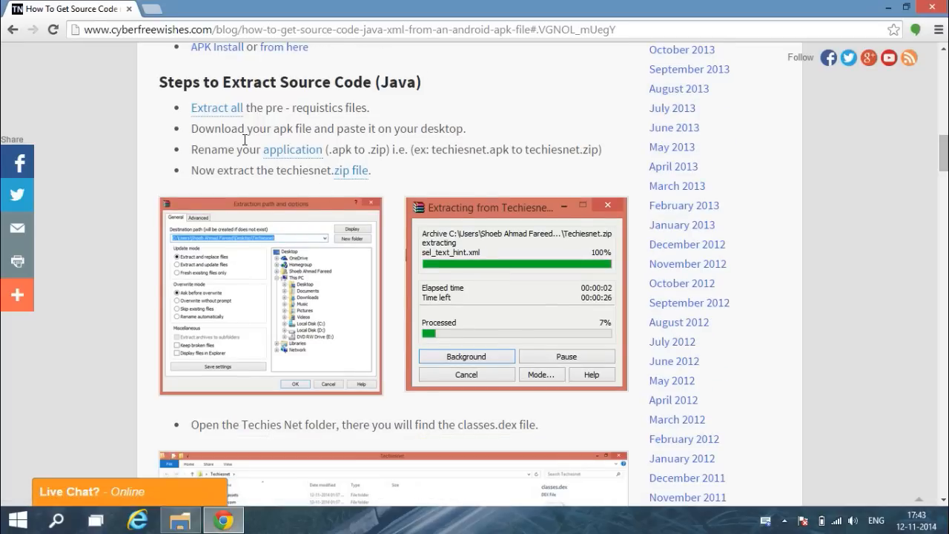
{"action": "mouse_move", "coordinate": [287, 220]}
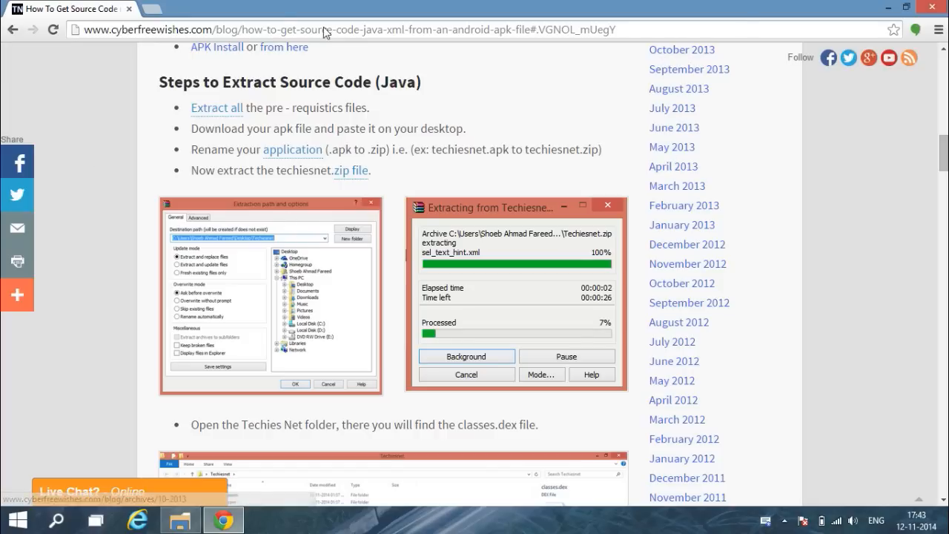
{"action": "scroll", "scroll_direction": "up", "scroll_amount": 3}
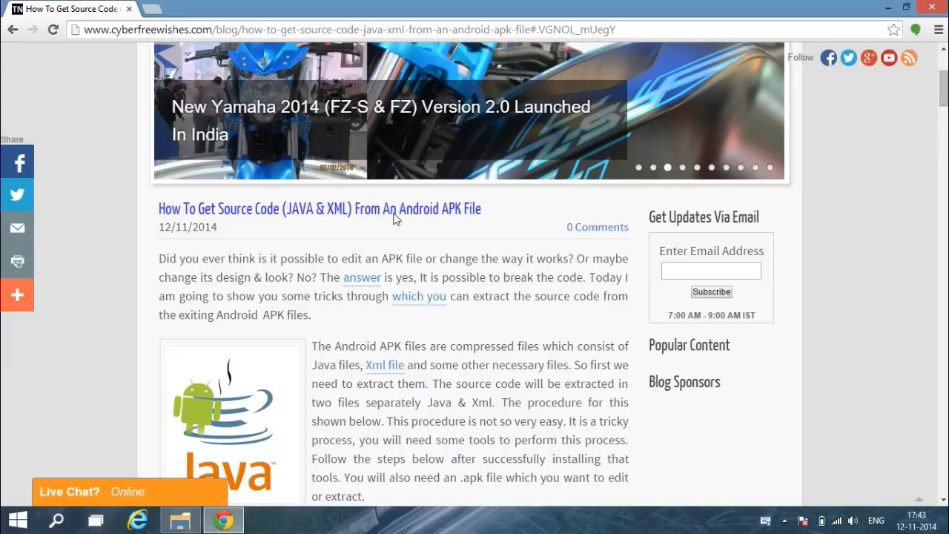
{"action": "scroll", "scroll_direction": "down", "scroll_amount": 3}
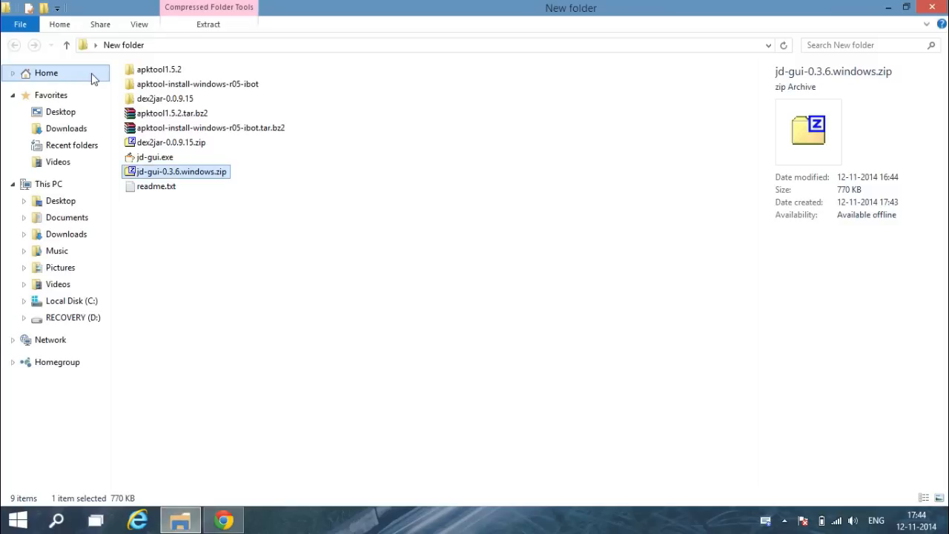
Copy the Techies Net .apk file from Downloads and paste it onto the desktop
{"action": "left_click", "coordinate": [65, 127]}
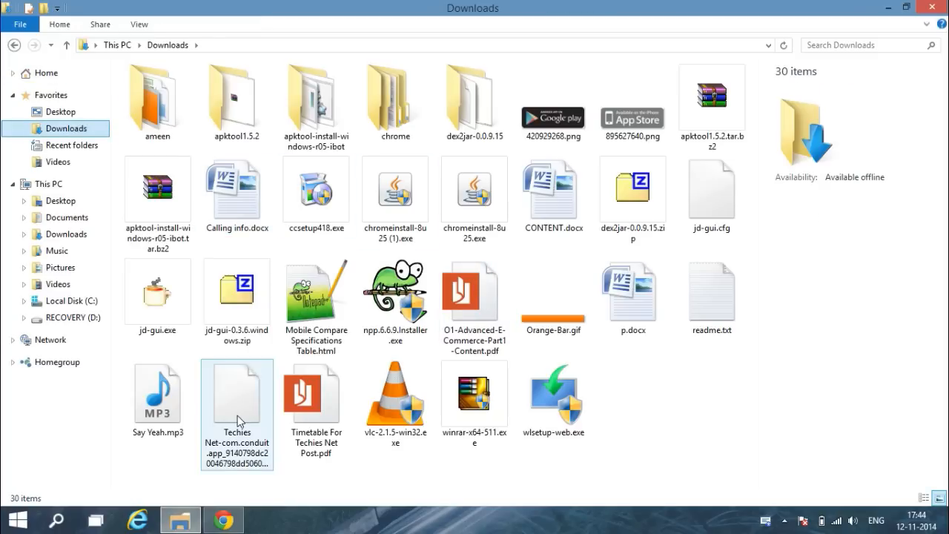
{"action": "left_click", "coordinate": [237, 393]}
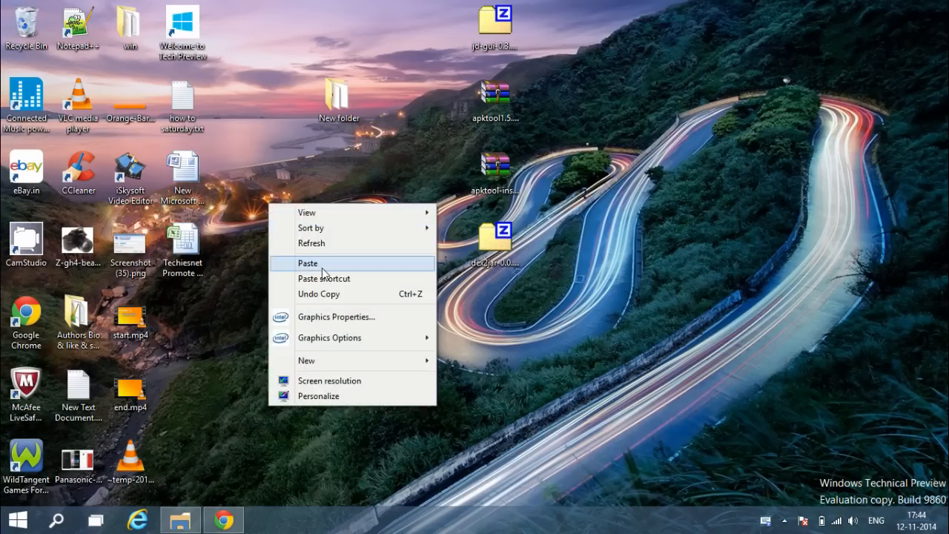
{"action": "left_click", "coordinate": [306, 263]}
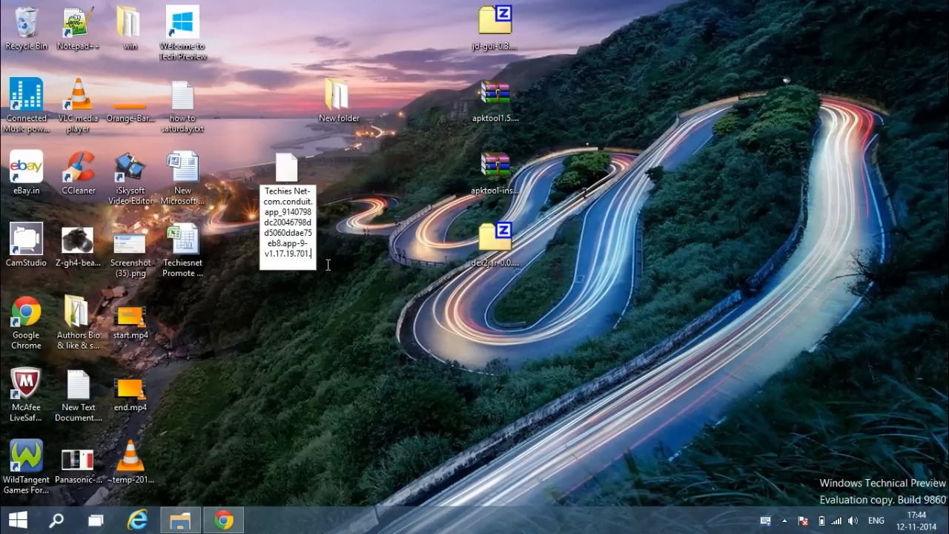
Rename the Techies Net app file's extension to .zip and confirm the warning
{"action": "type", "text": "zip"}
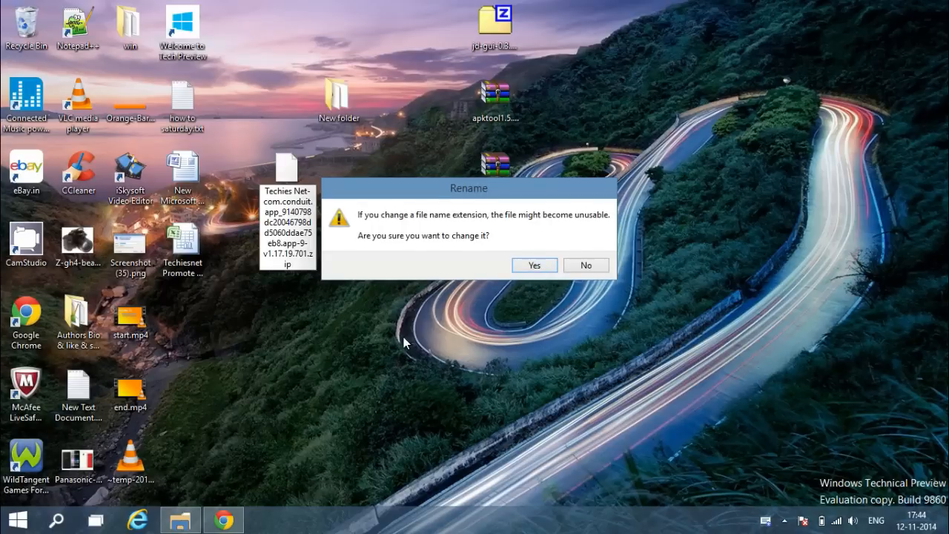
{"action": "left_click", "coordinate": [534, 264]}
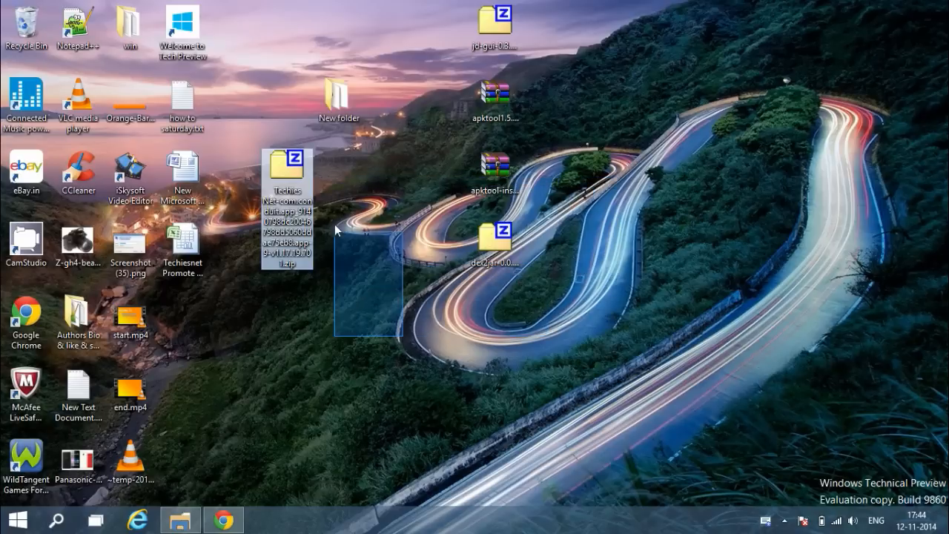
{"action": "left_click", "coordinate": [288, 172]}
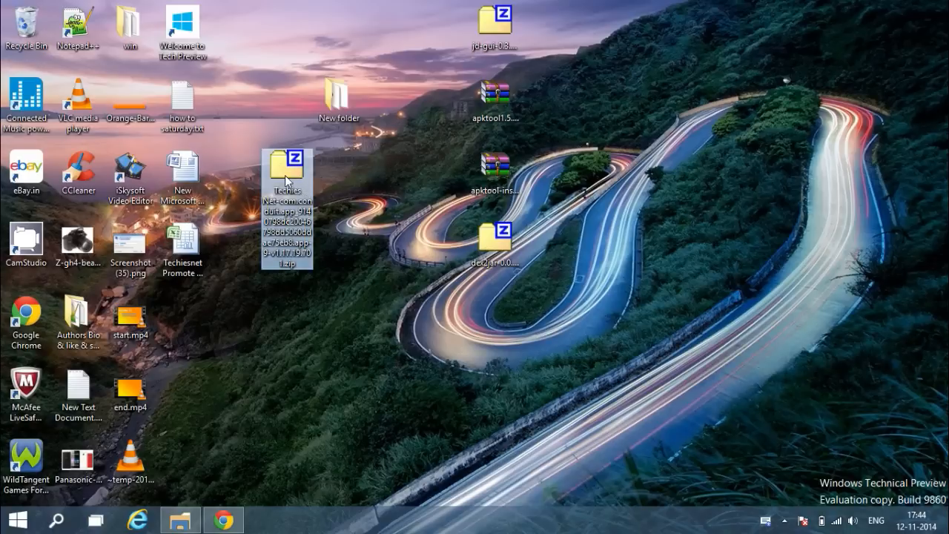
Extract the zip's contents (classes.dex, res, assets, etc.) onto the desktop, then select New folder
{"action": "right_click", "coordinate": [288, 178]}
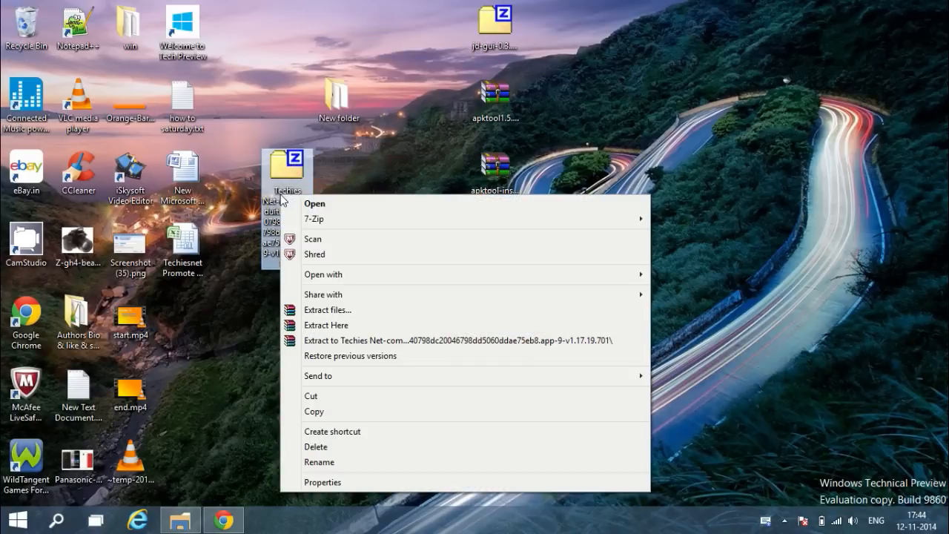
{"action": "mouse_move", "coordinate": [323, 293]}
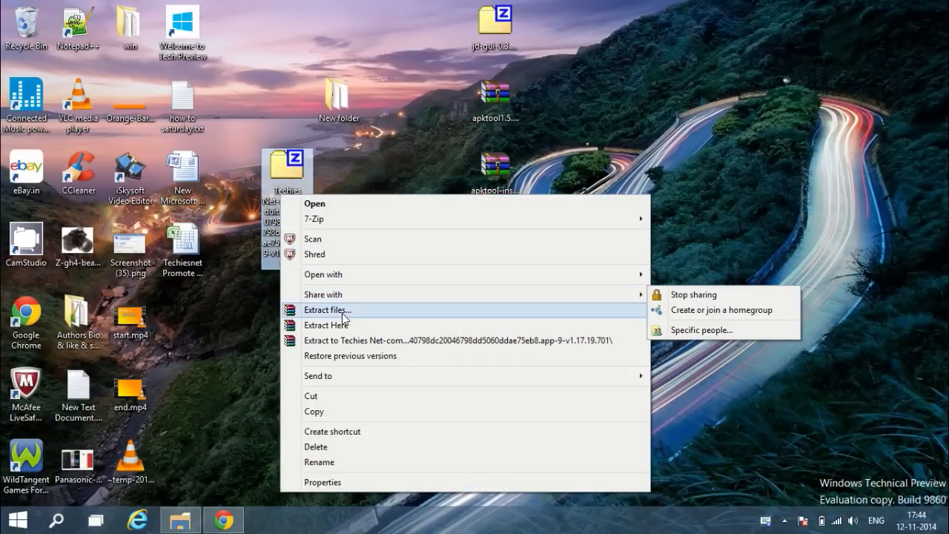
{"action": "left_click", "coordinate": [328, 310]}
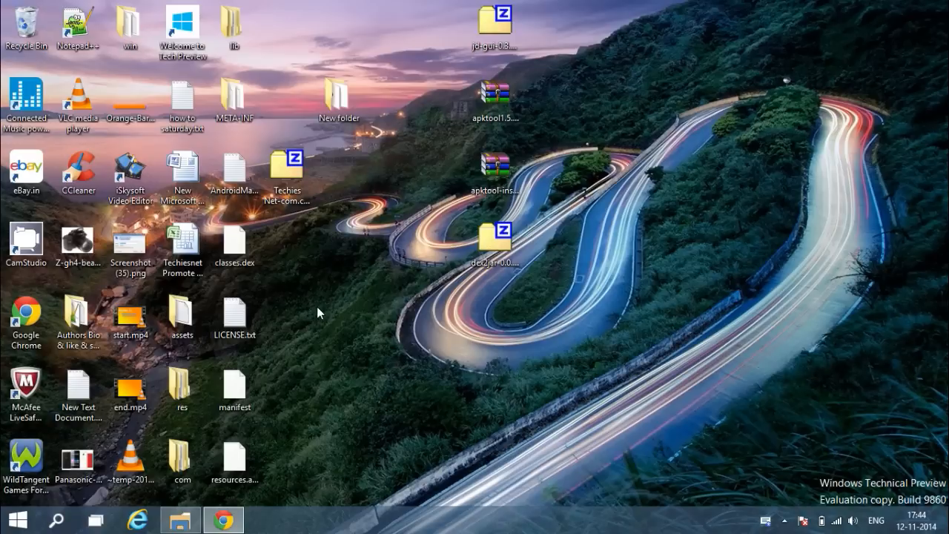
{"action": "mouse_move", "coordinate": [768, 522]}
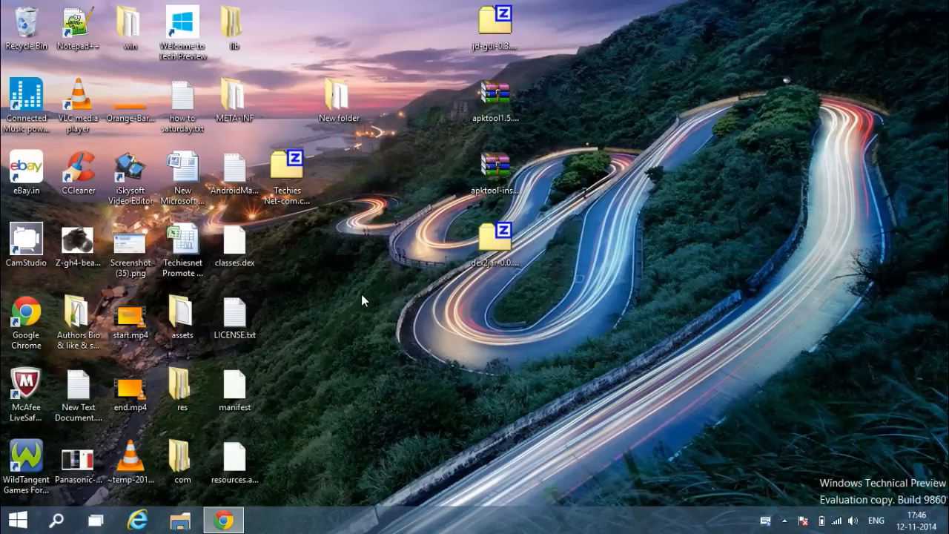
{"action": "left_click", "coordinate": [235, 245]}
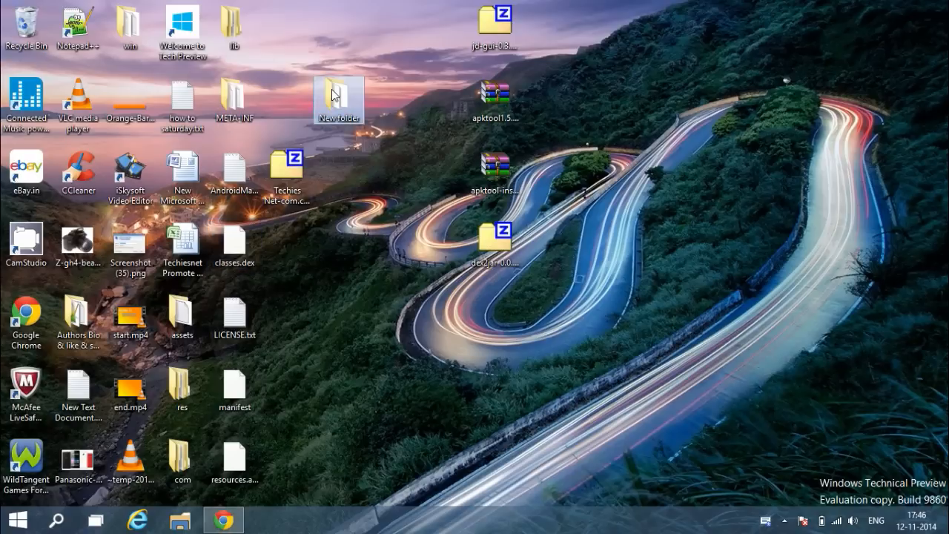
Go into the tools folder and the dex2jar-0.0.9.15 folder inside it
{"action": "double_click", "coordinate": [338, 95]}
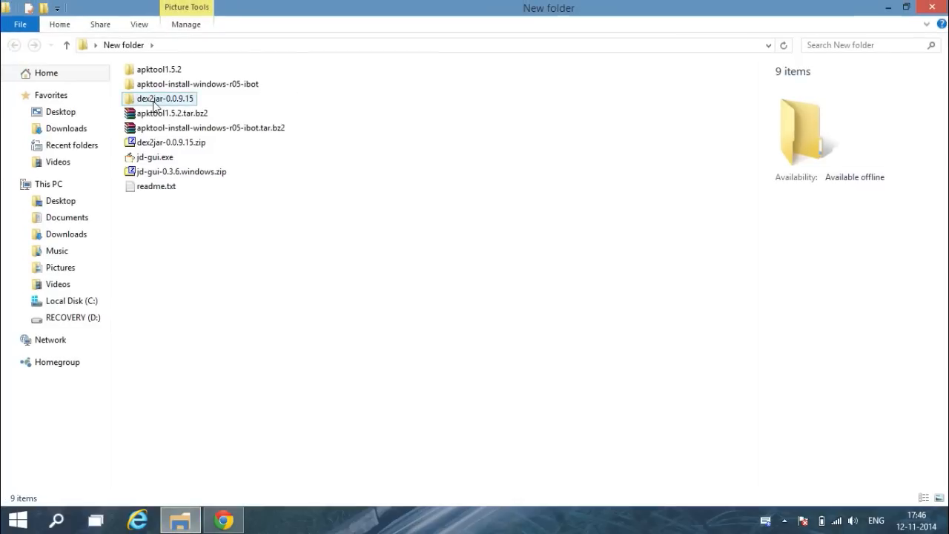
{"action": "double_click", "coordinate": [165, 98]}
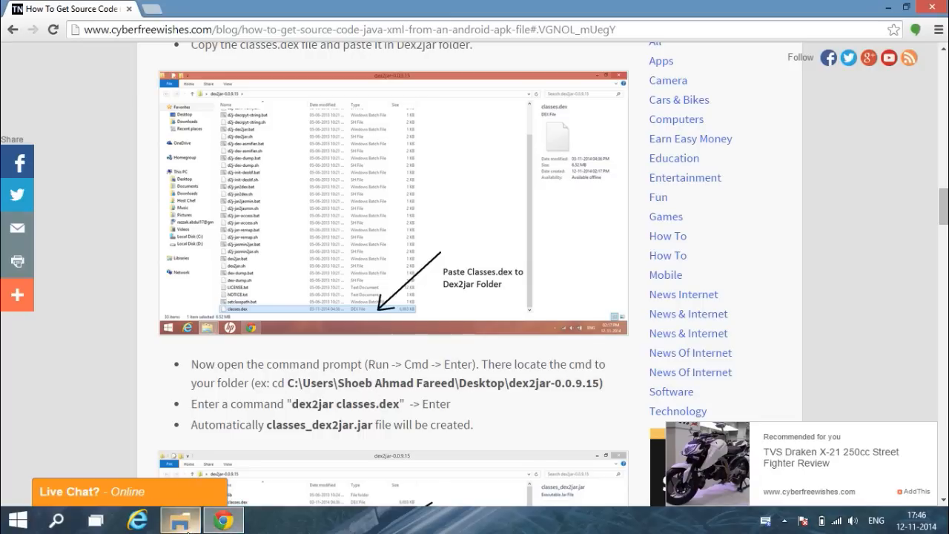
Launch Command Prompt from Start search and begin a cd command toward the dex2jar folder
{"action": "left_click", "coordinate": [18, 519]}
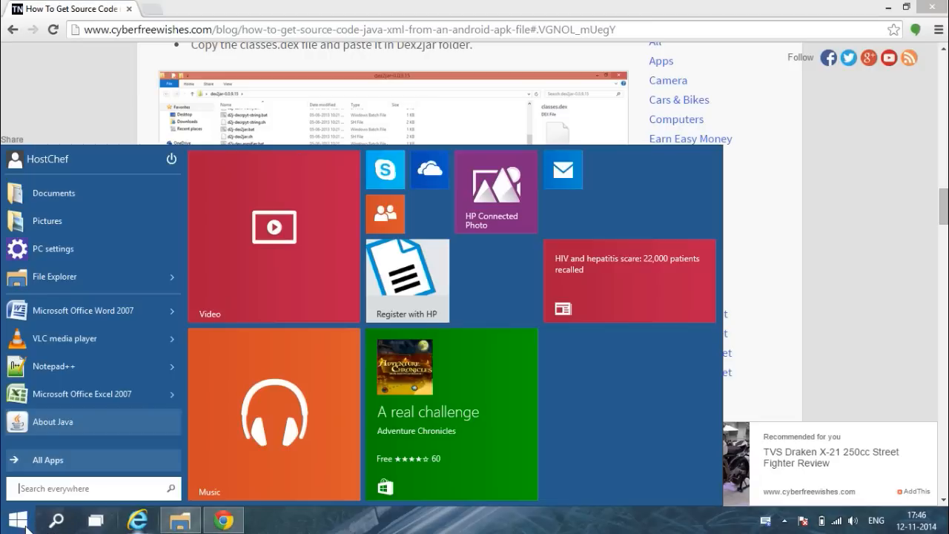
{"action": "type", "text": "cmd"}
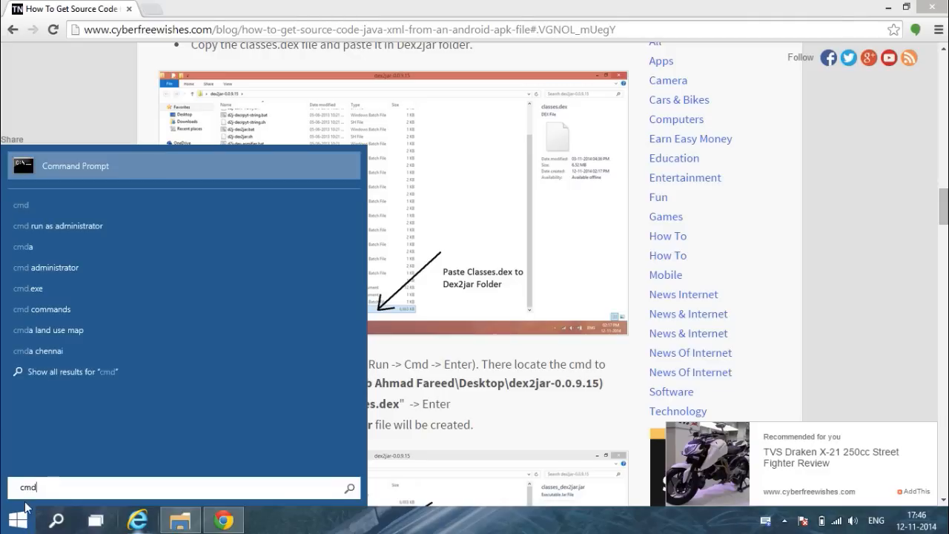
{"action": "left_click", "coordinate": [22, 204]}
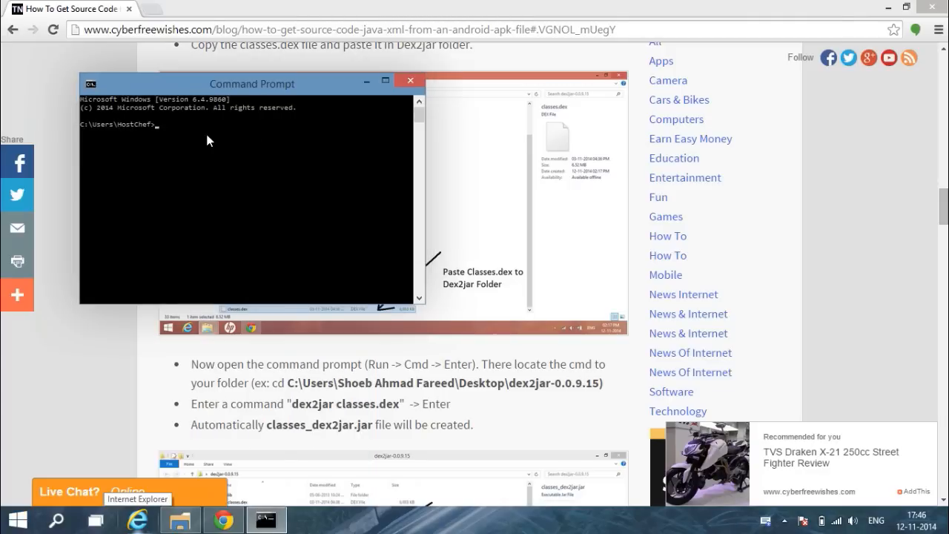
{"action": "mouse_move", "coordinate": [172, 137]}
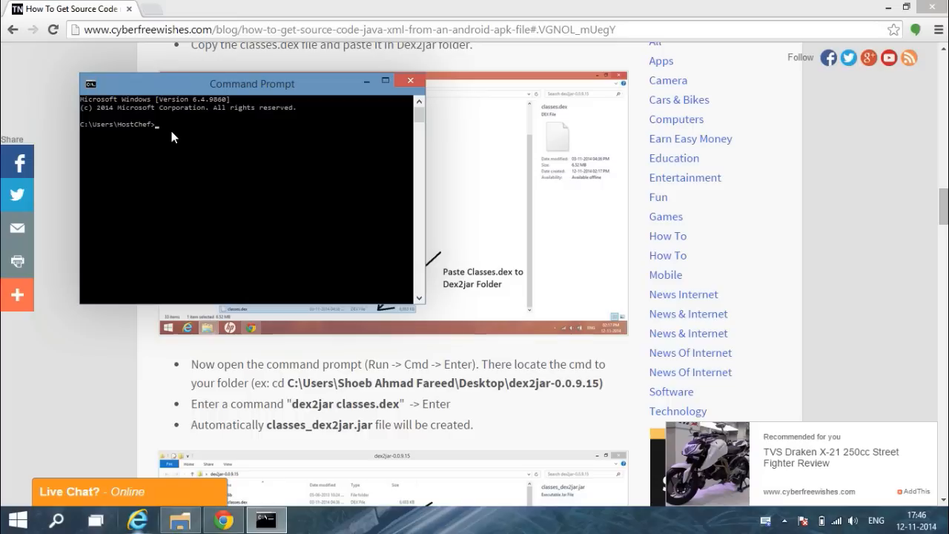
{"action": "type", "text": "cd"}
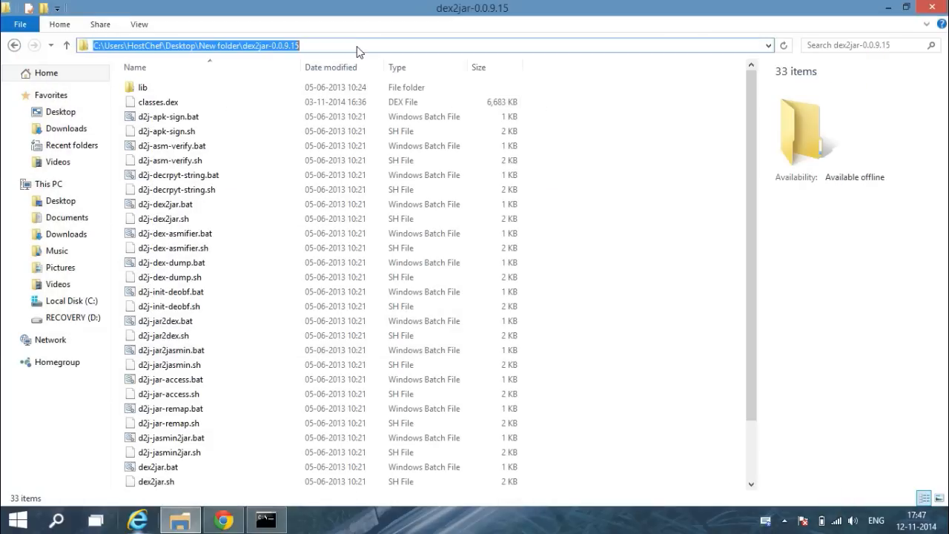
Run 'dex2jar classes.dex' in Command Prompt, copied from the tutorial, to produce classes_dex2jar.jar
{"action": "left_click", "coordinate": [174, 437]}
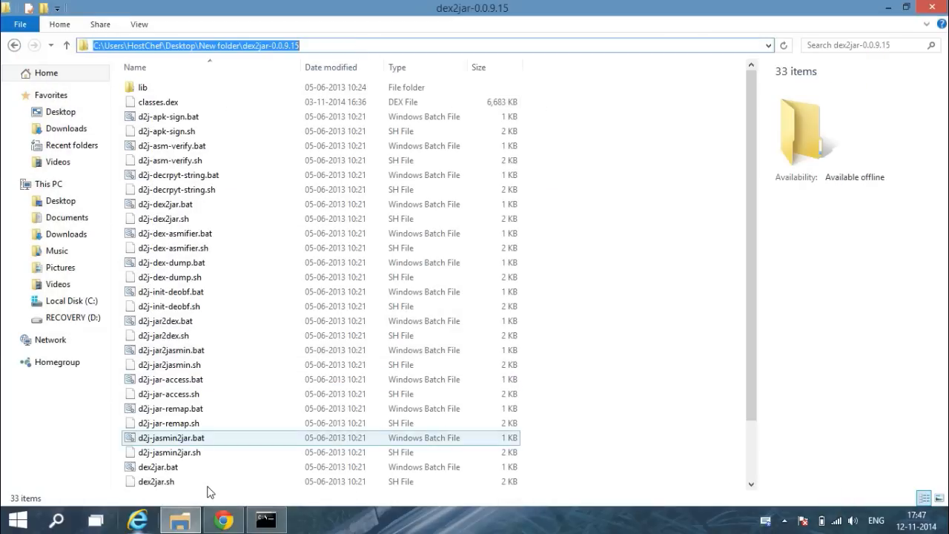
{"action": "left_click", "coordinate": [222, 519]}
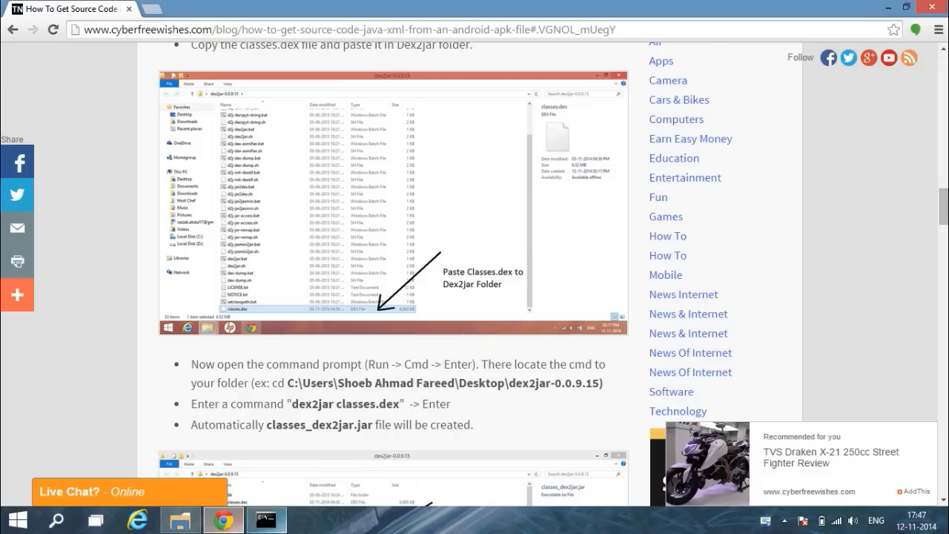
{"action": "left_click", "coordinate": [264, 519]}
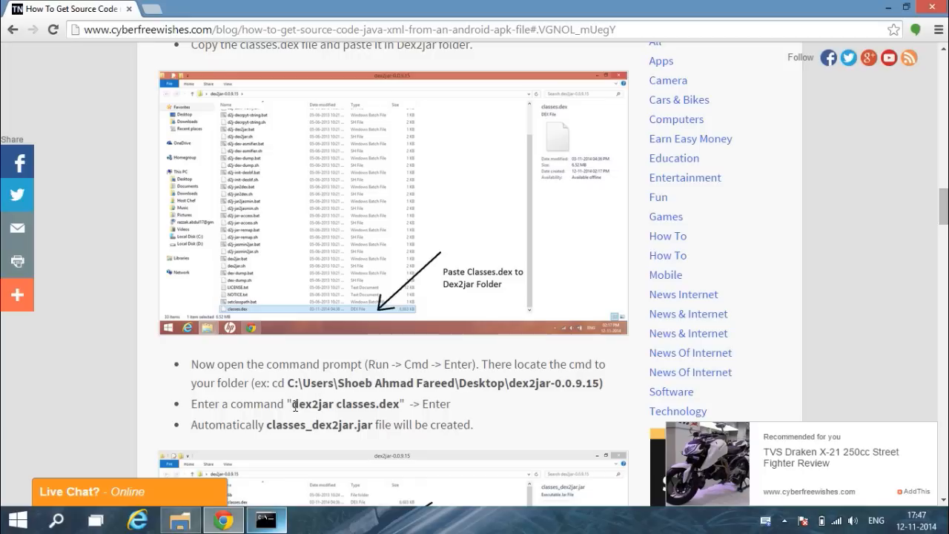
{"action": "left_click_drag", "start_coordinate": [289, 404], "coordinate": [369, 403]}
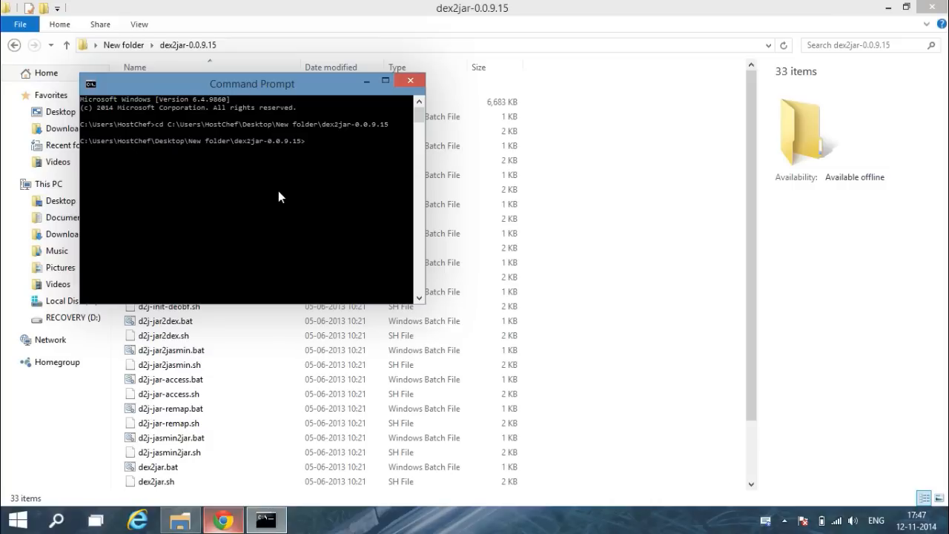
{"action": "type", "text": "dex2jar classes.dex"}
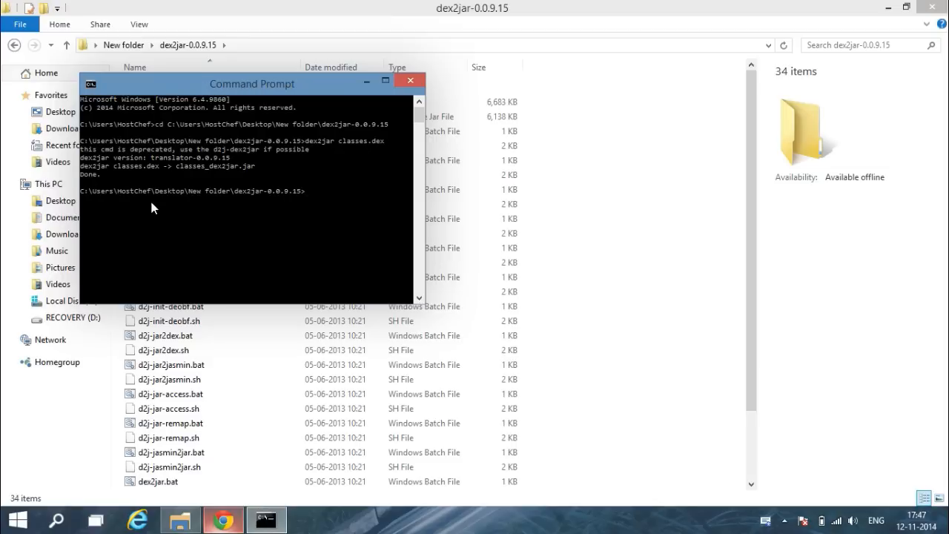
Read the next tutorial step and return to the dex2jar folder showing classes_dex2jar.jar
{"action": "left_click", "coordinate": [222, 519]}
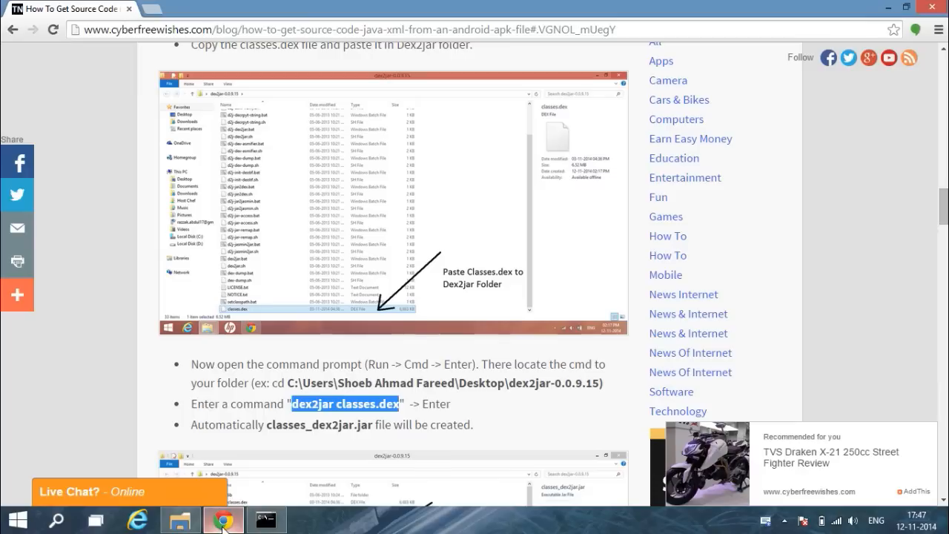
{"action": "scroll", "scroll_direction": "down", "scroll_amount": 3}
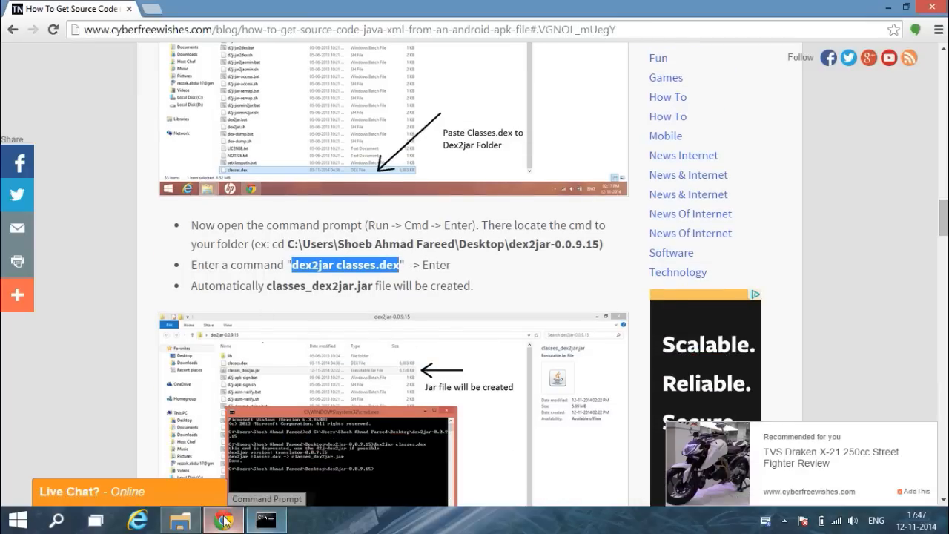
{"action": "left_click", "coordinate": [179, 519]}
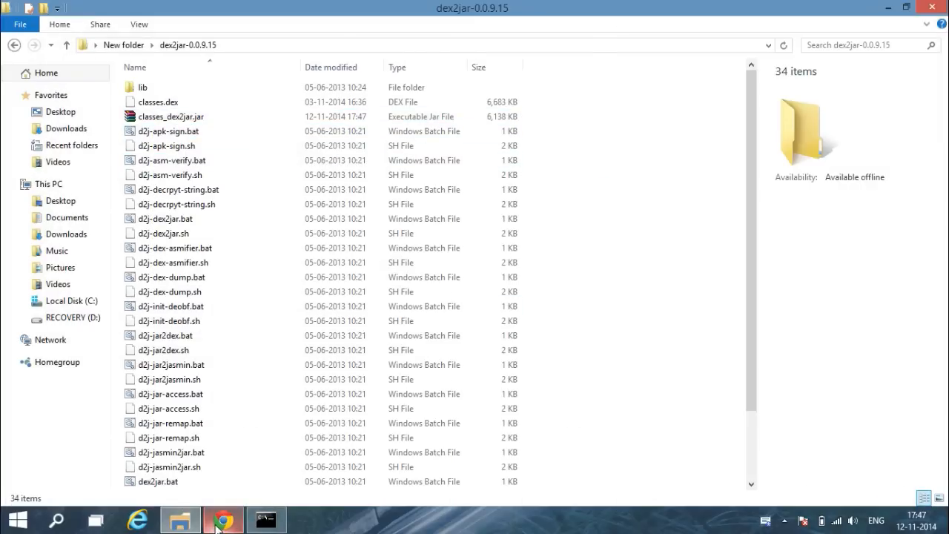
Bring the tutorial back up at the JD-GUI instructions
{"action": "left_click", "coordinate": [222, 519]}
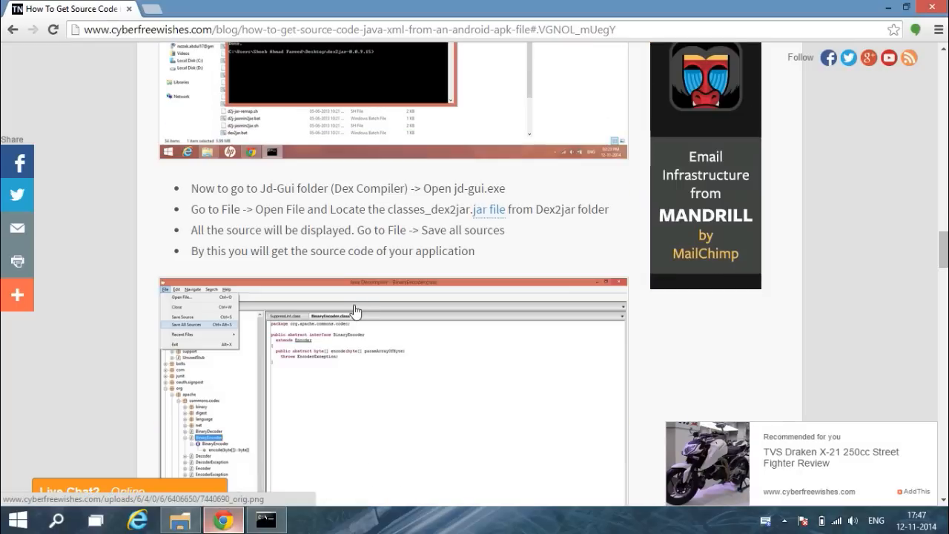
{"action": "mouse_move", "coordinate": [352, 202]}
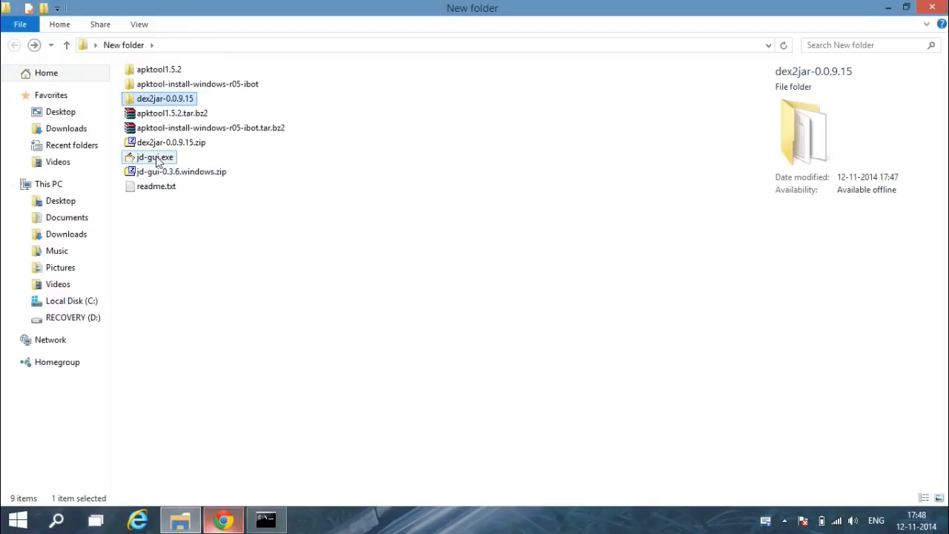
Launch jd-gui.exe and load classes_dex2jar.jar, listing its android, bolts, com, junit, org and twitter4j packages
{"action": "double_click", "coordinate": [154, 157]}
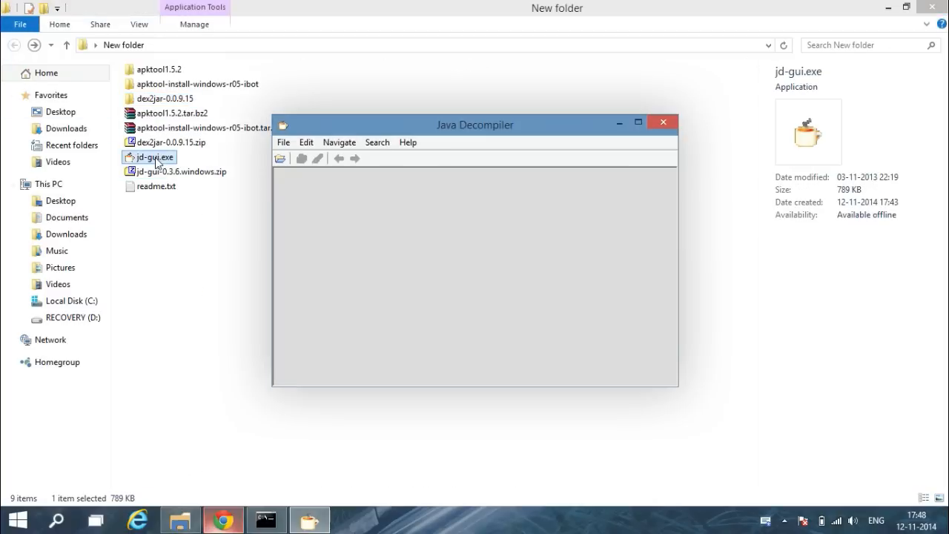
{"action": "left_click", "coordinate": [283, 143]}
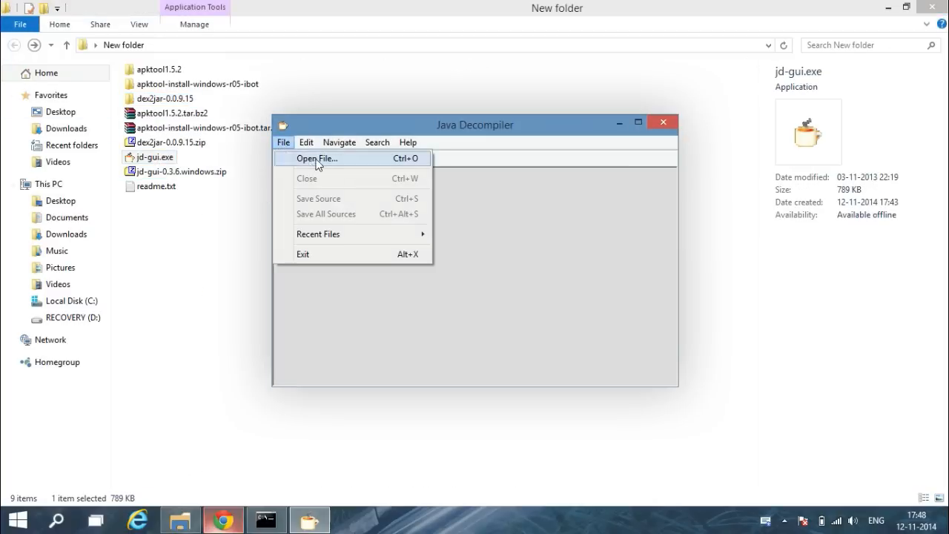
{"action": "left_click", "coordinate": [316, 158]}
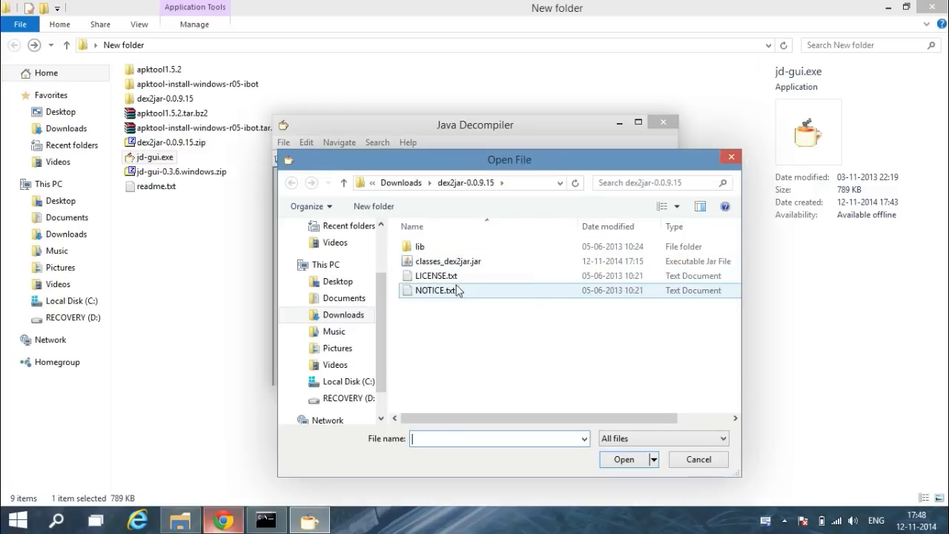
{"action": "left_click", "coordinate": [448, 261]}
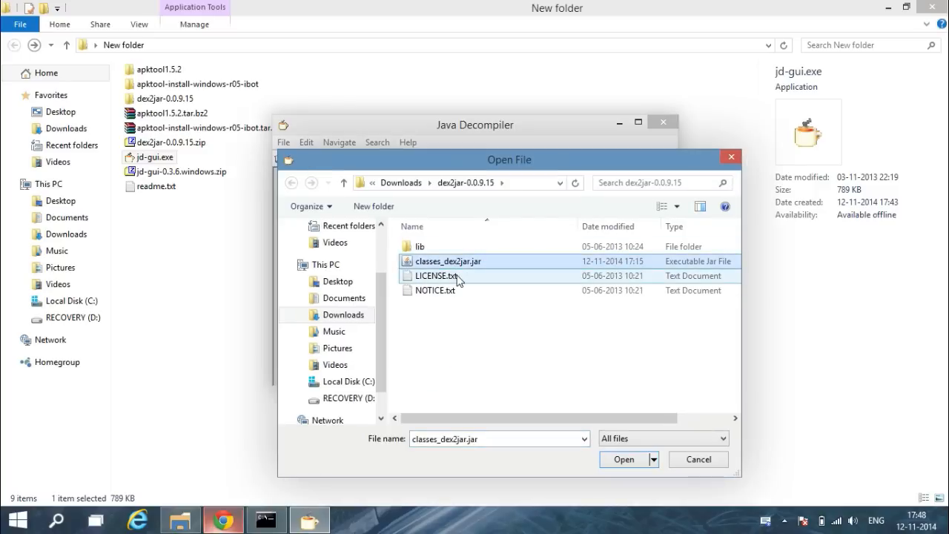
{"action": "left_click", "coordinate": [623, 460]}
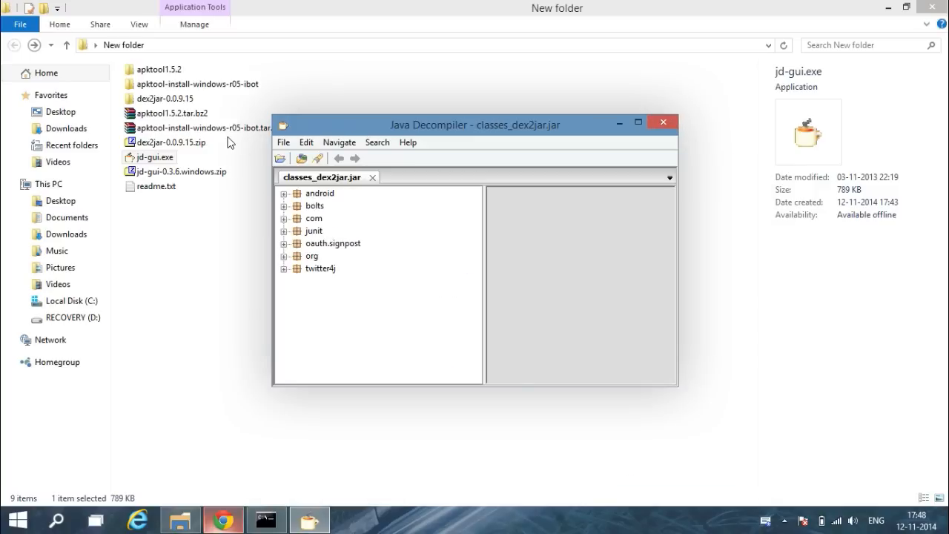
{"action": "mouse_move", "coordinate": [279, 153]}
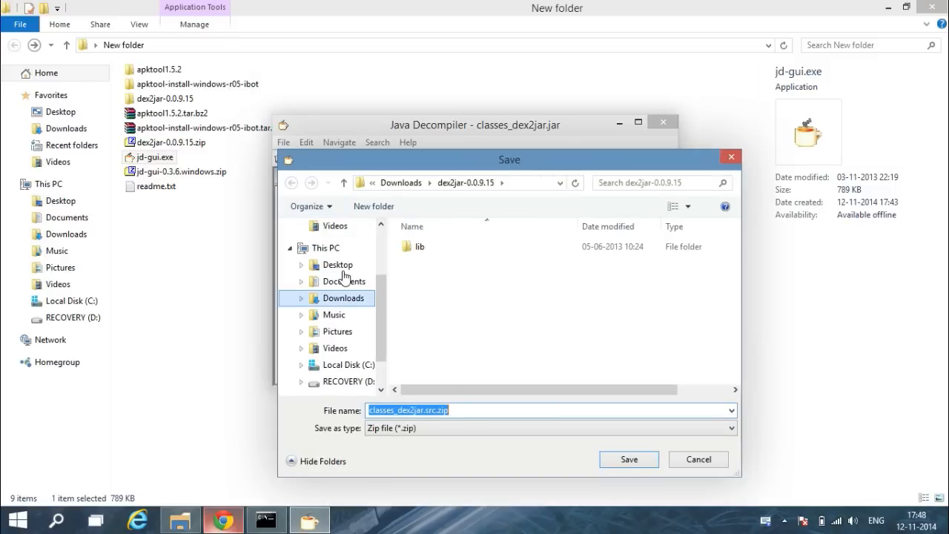
Save all decompiled sources to the Desktop as classes_dex2jar.src.zip and close Command Prompt
{"action": "left_click", "coordinate": [338, 264]}
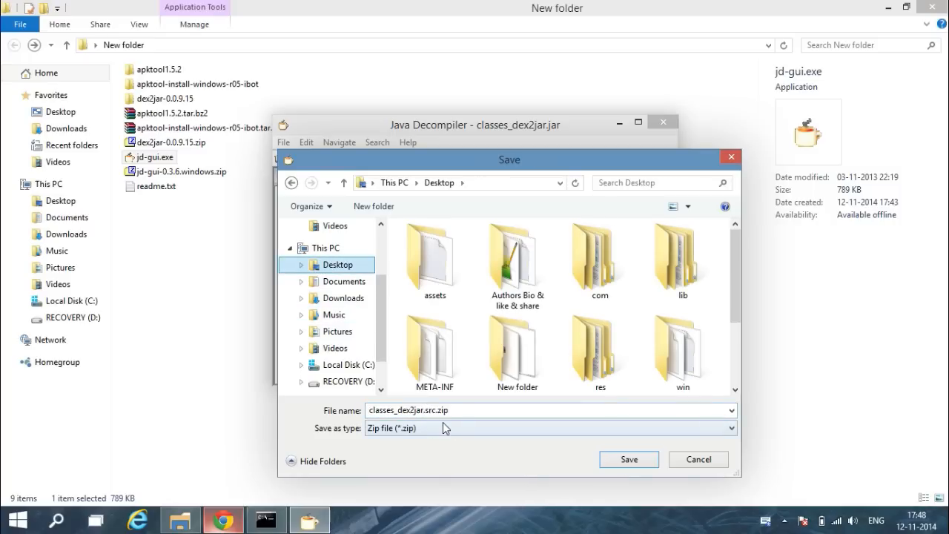
{"action": "left_click", "coordinate": [628, 460]}
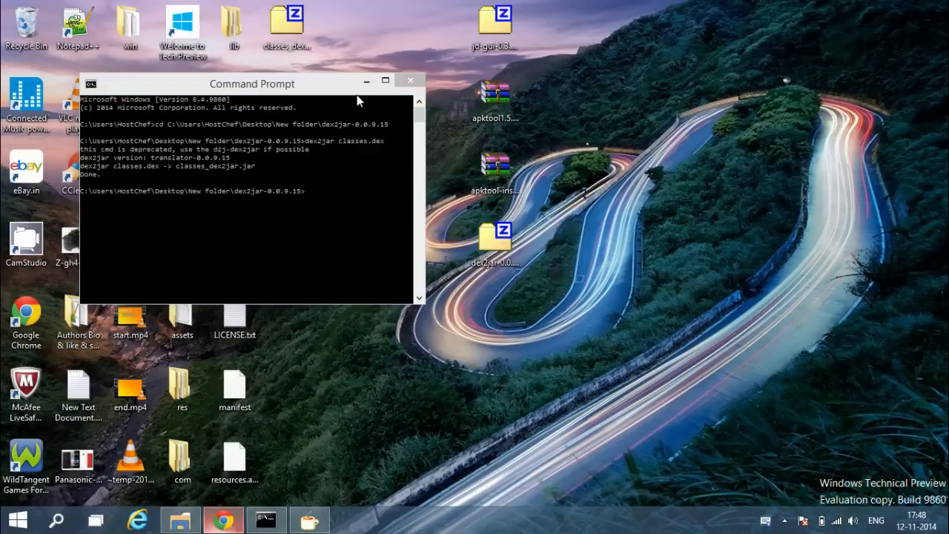
{"action": "left_click", "coordinate": [410, 81]}
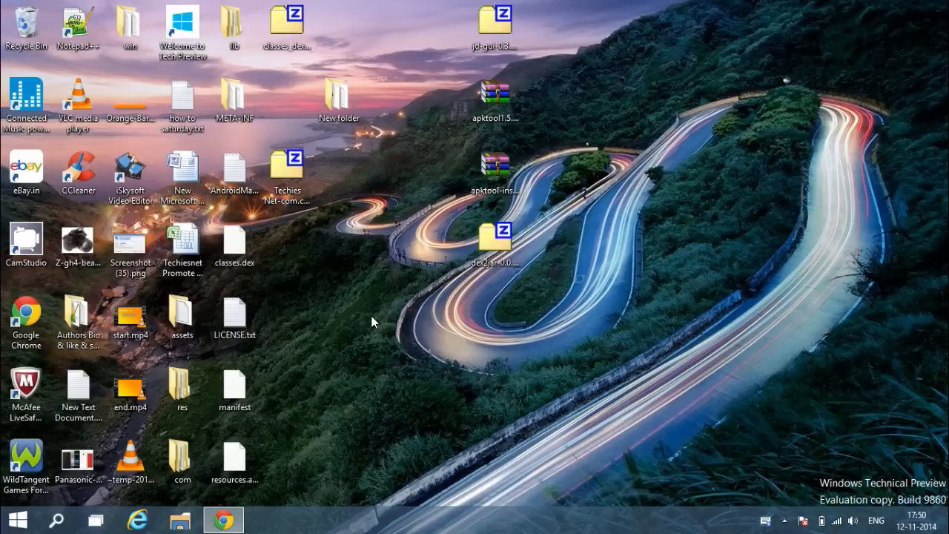
{"action": "mouse_move", "coordinate": [392, 243]}
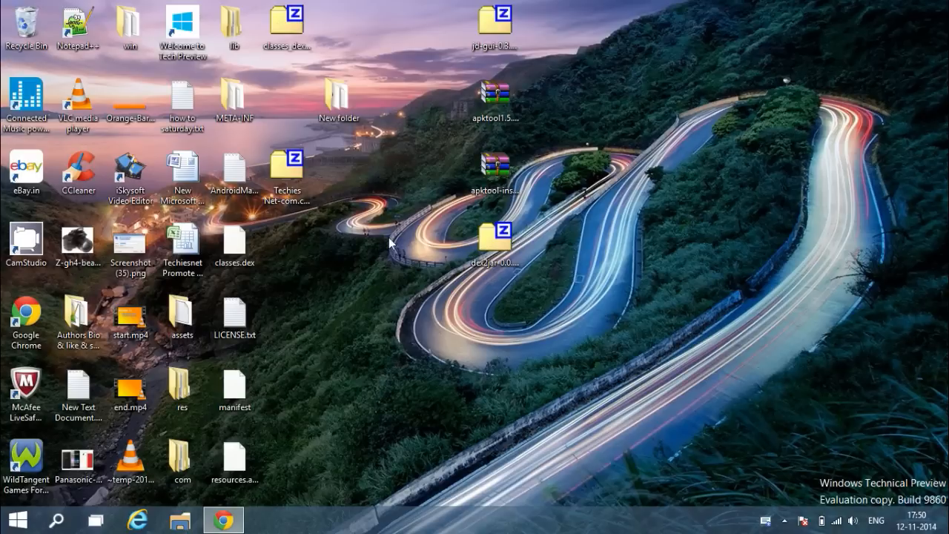
{"action": "mouse_move", "coordinate": [344, 398]}
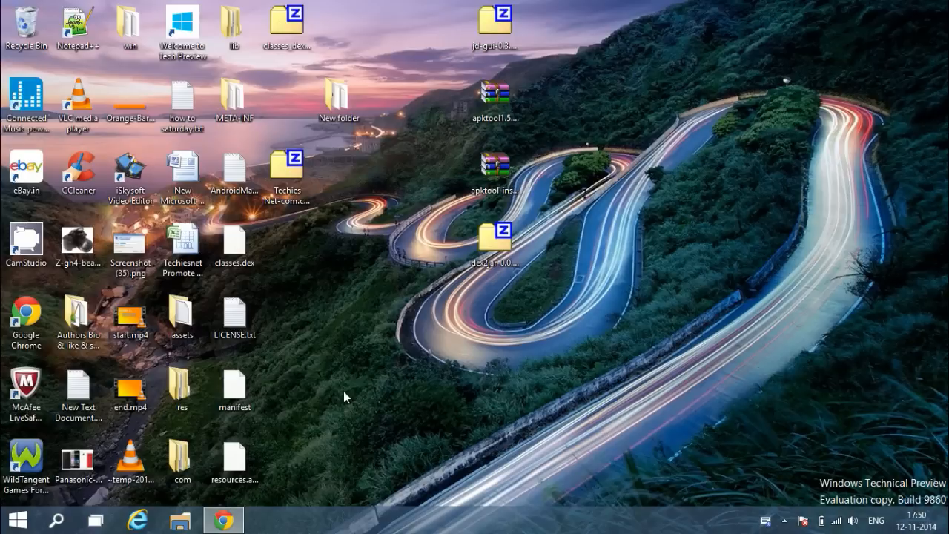
{"action": "mouse_move", "coordinate": [546, 23]}
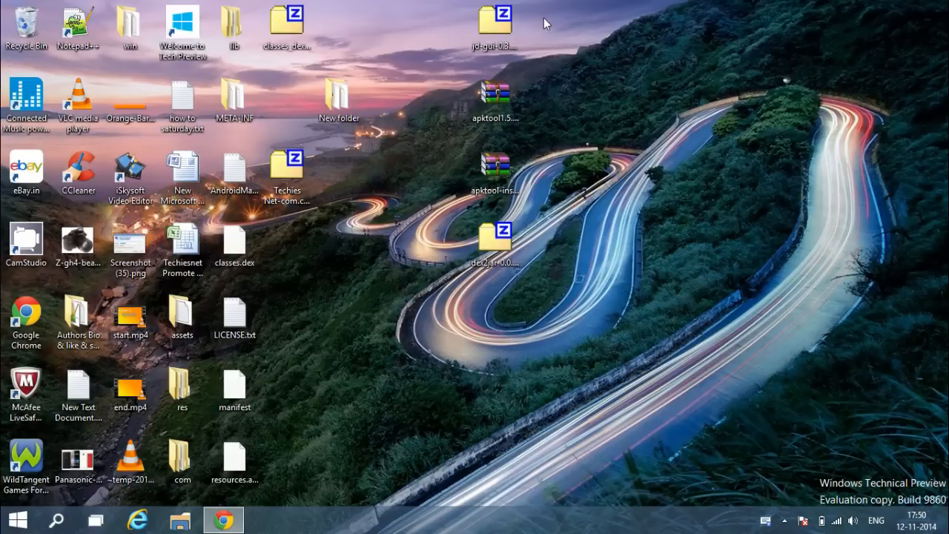
{"action": "mouse_move", "coordinate": [338, 100]}
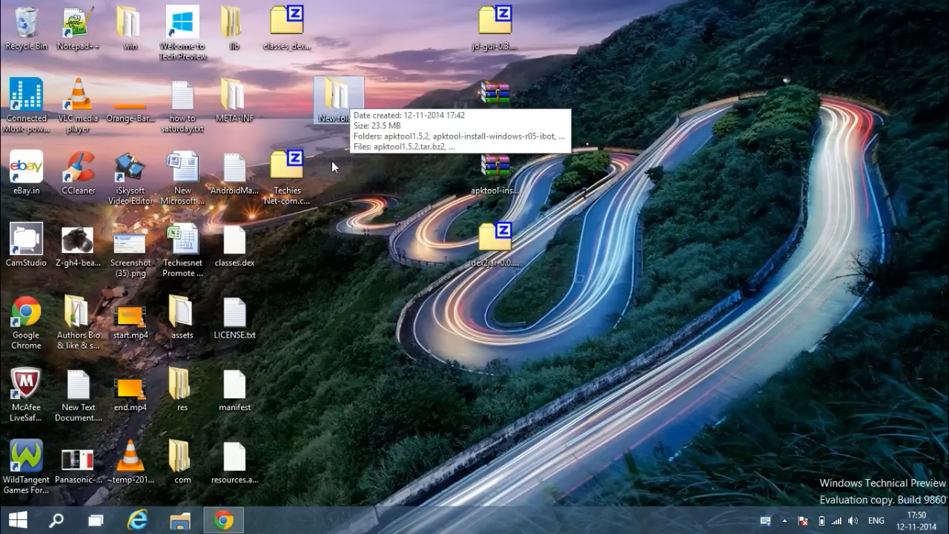
Browse the apktool1.5.2 and apktool-install-windows-r05-ibot folders and create a new XML folder on the desktop
{"action": "double_click", "coordinate": [338, 96]}
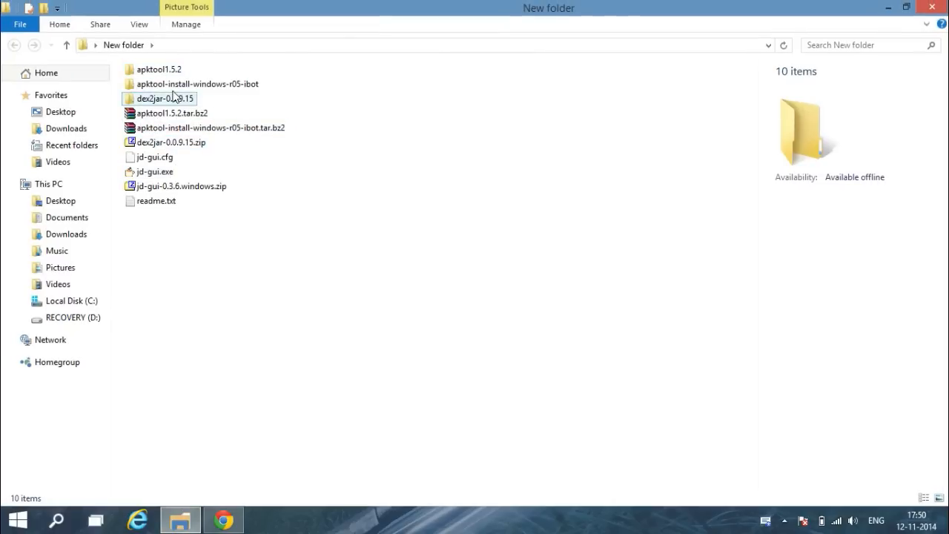
{"action": "double_click", "coordinate": [159, 70]}
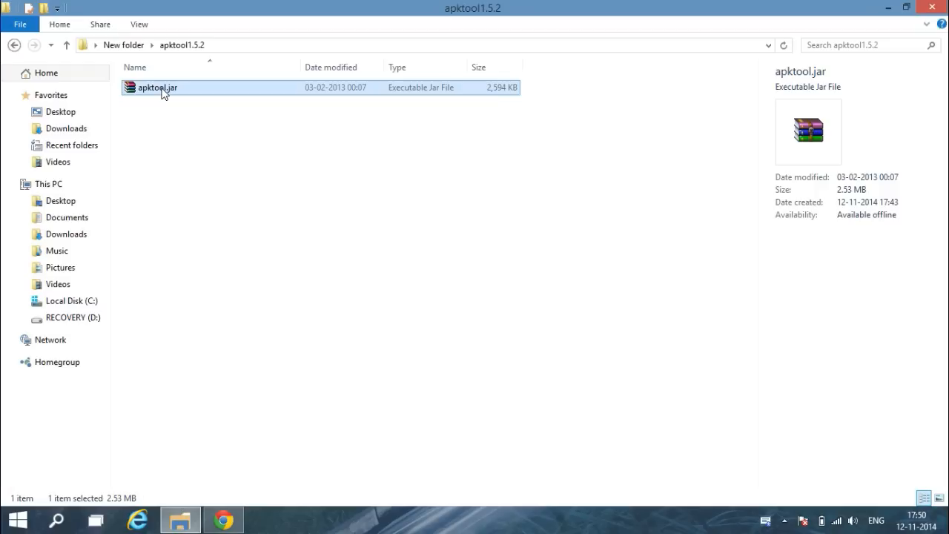
{"action": "mouse_move", "coordinate": [876, 6]}
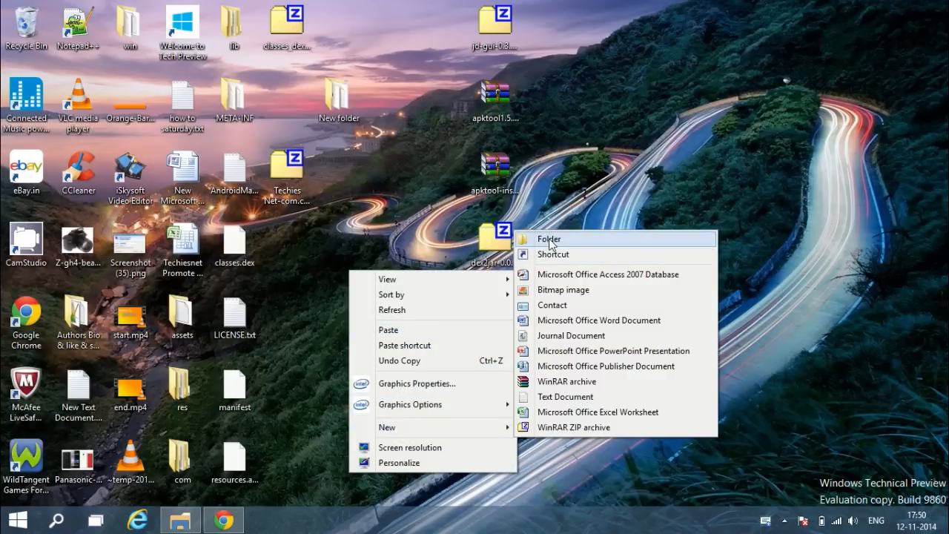
{"action": "left_click", "coordinate": [548, 239]}
{"action": "type", "text": "XML"}
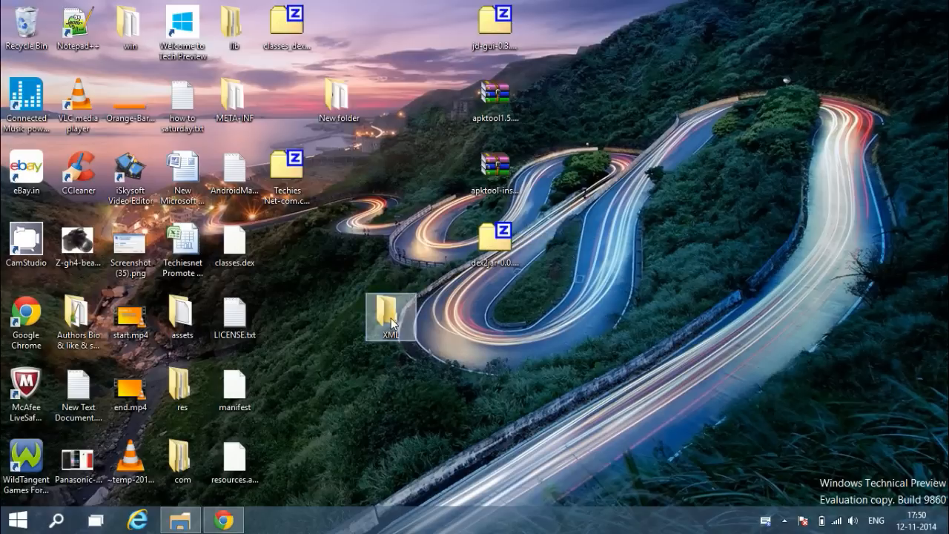
{"action": "double_click", "coordinate": [391, 310]}
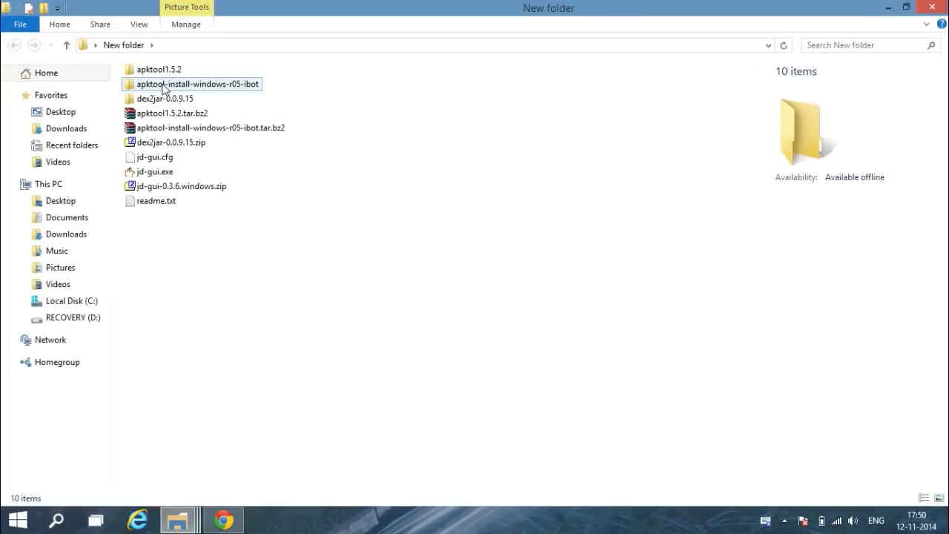
{"action": "double_click", "coordinate": [196, 83]}
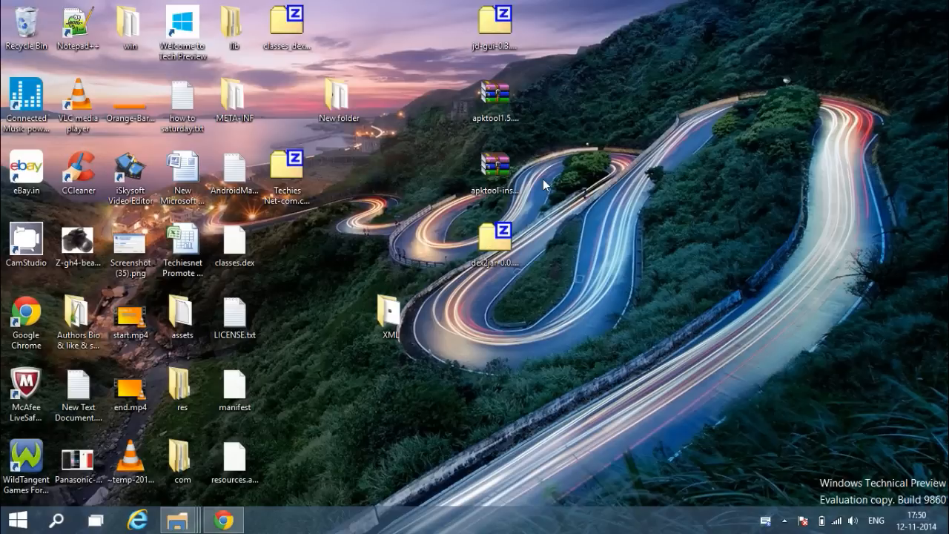
{"action": "double_click", "coordinate": [389, 312]}
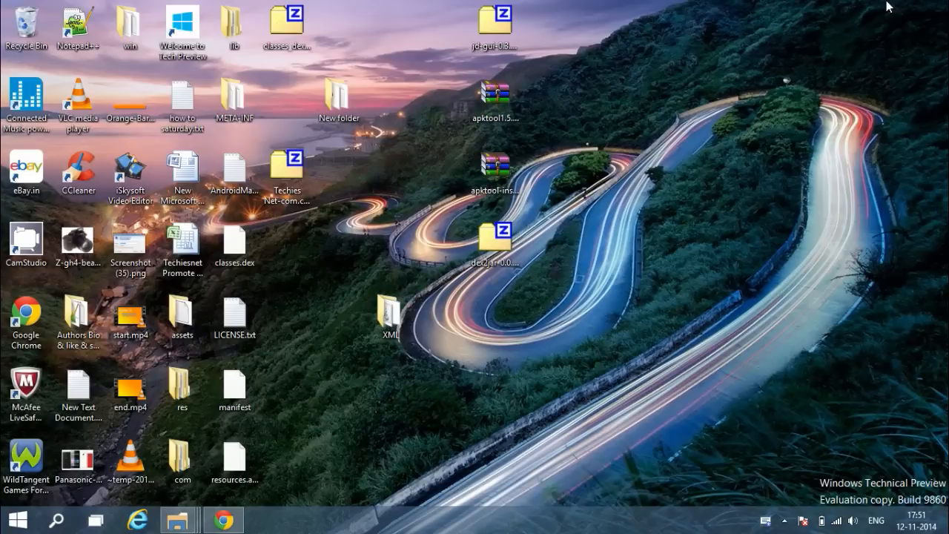
{"action": "mouse_move", "coordinate": [222, 519]}
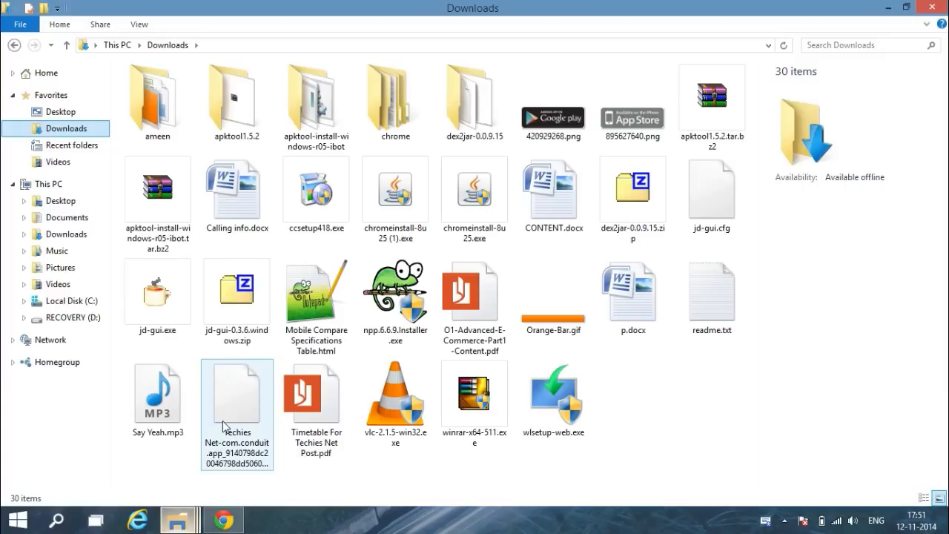
Move the apktool files (apktool.bat, apktool.jar) from Downloads into the desktop XML folder
{"action": "left_click", "coordinate": [237, 400]}
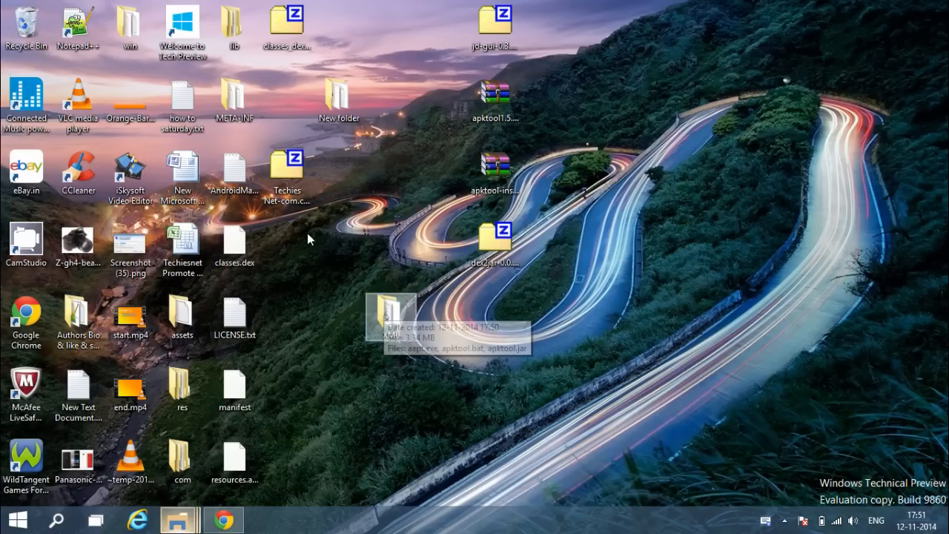
{"action": "double_click", "coordinate": [391, 306]}
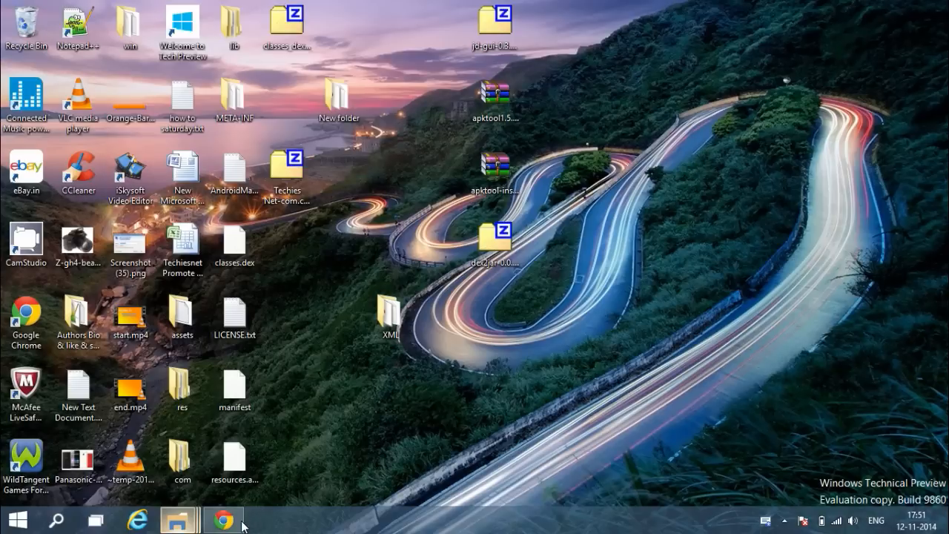
Launch Command Prompt and cd into the desktop XML folder holding aapt.exe, apktool files and T.apk
{"action": "left_click", "coordinate": [222, 519]}
{"action": "type", "text": "cmd"}
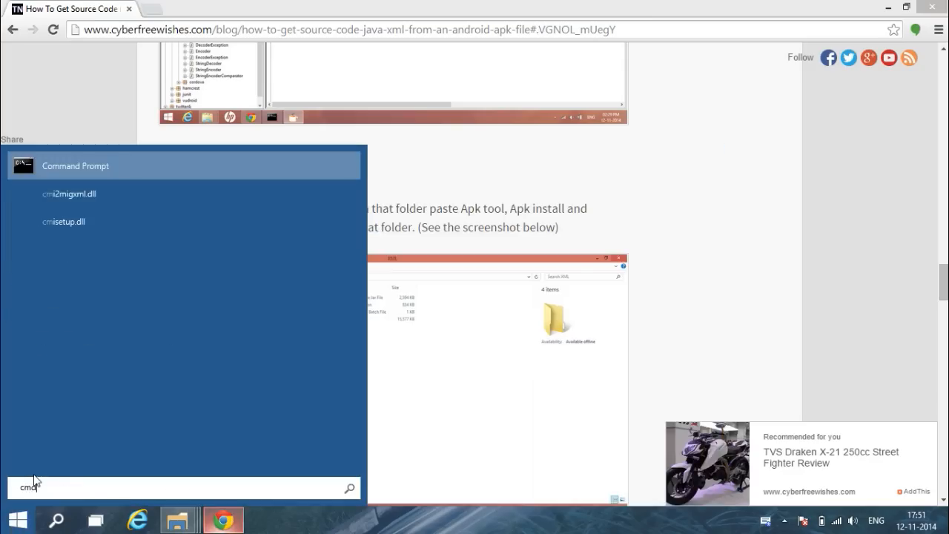
{"action": "left_click", "coordinate": [74, 166]}
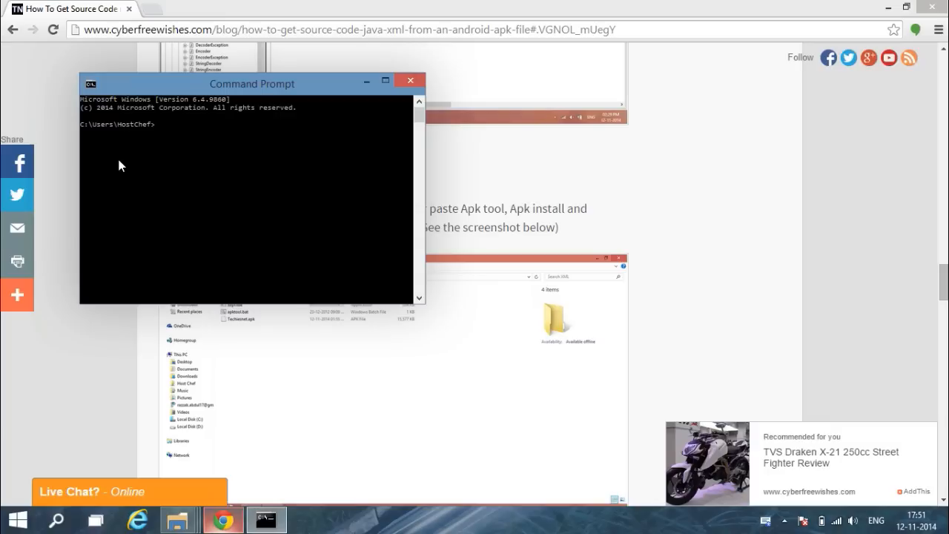
{"action": "mouse_move", "coordinate": [175, 142]}
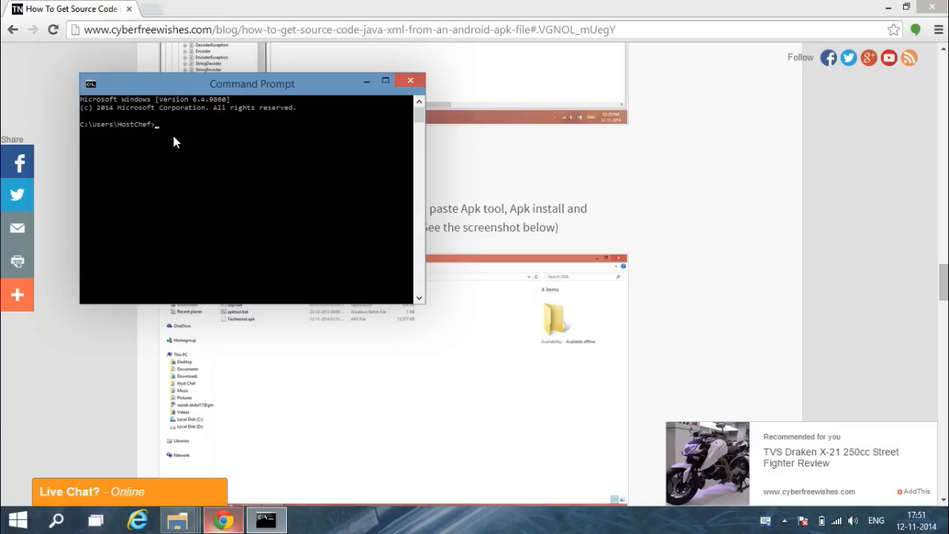
{"action": "type", "text": "cd"}
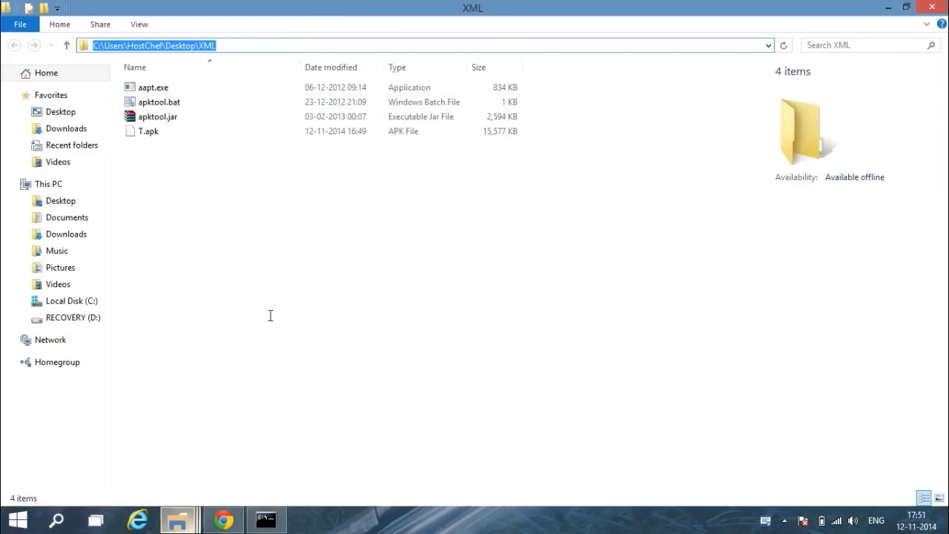
{"action": "left_click", "coordinate": [264, 519]}
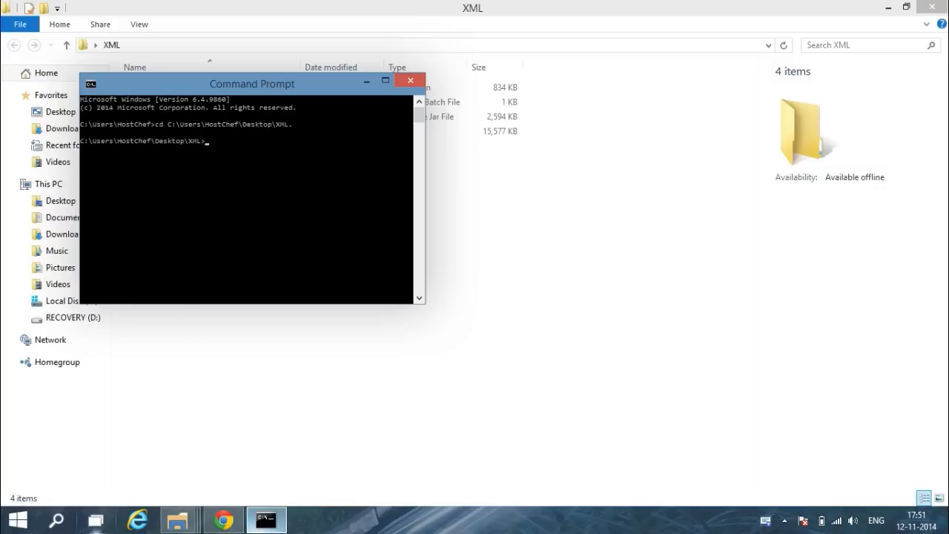
{"action": "left_click", "coordinate": [222, 519]}
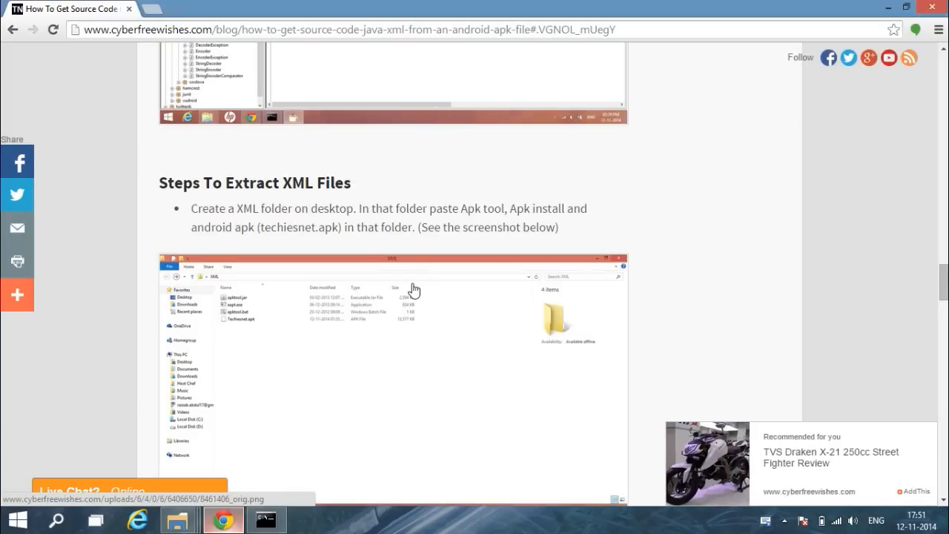
Run the tutorial's apktool d command on T.apk in Command Prompt, starting the decode
{"action": "scroll", "scroll_direction": "down", "scroll_amount": 3}
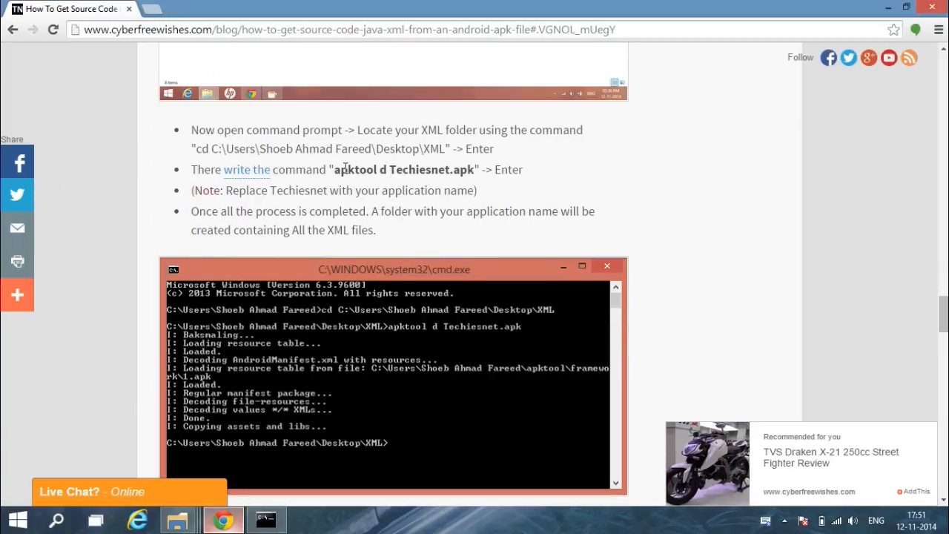
{"action": "left_click_drag", "start_coordinate": [333, 169], "coordinate": [477, 169]}
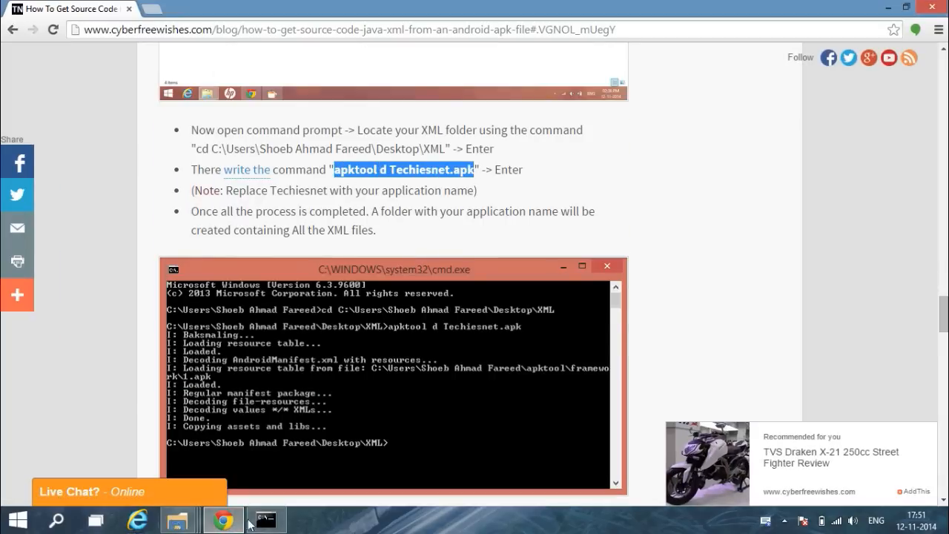
{"action": "left_click", "coordinate": [265, 519]}
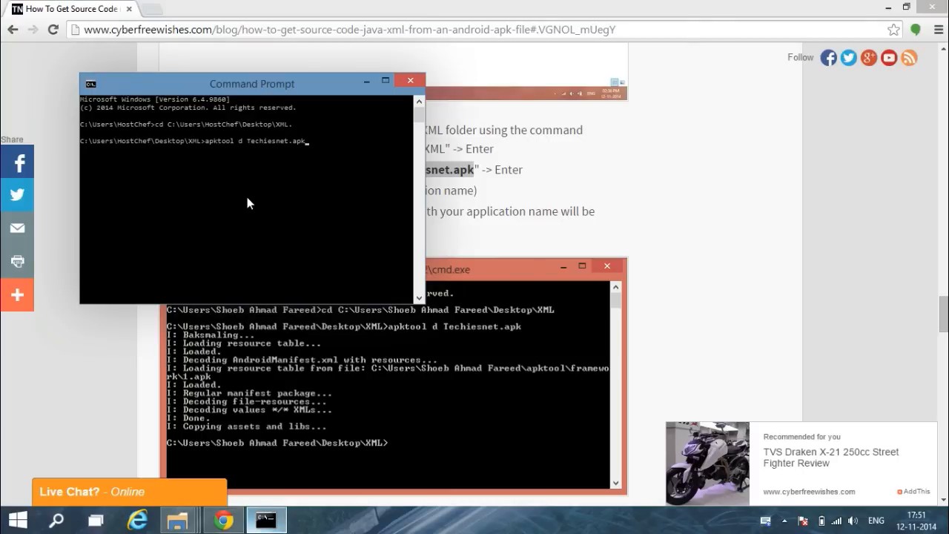
{"action": "mouse_move", "coordinate": [289, 145]}
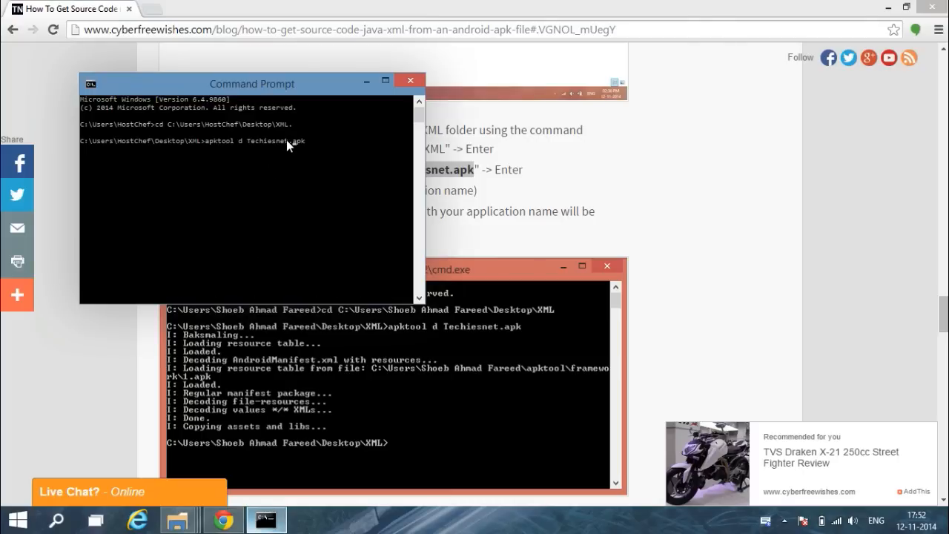
{"action": "mouse_move", "coordinate": [240, 173]}
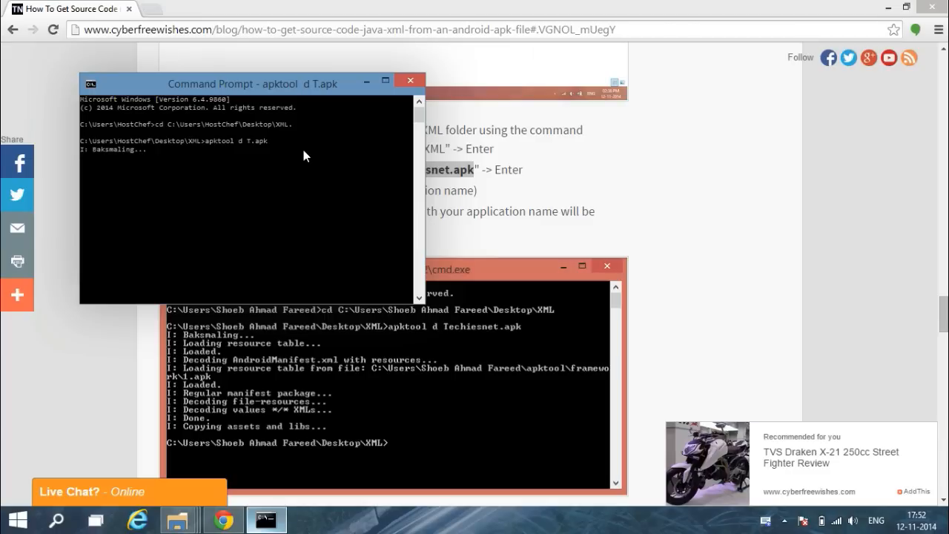
{"action": "left_click", "coordinate": [409, 80]}
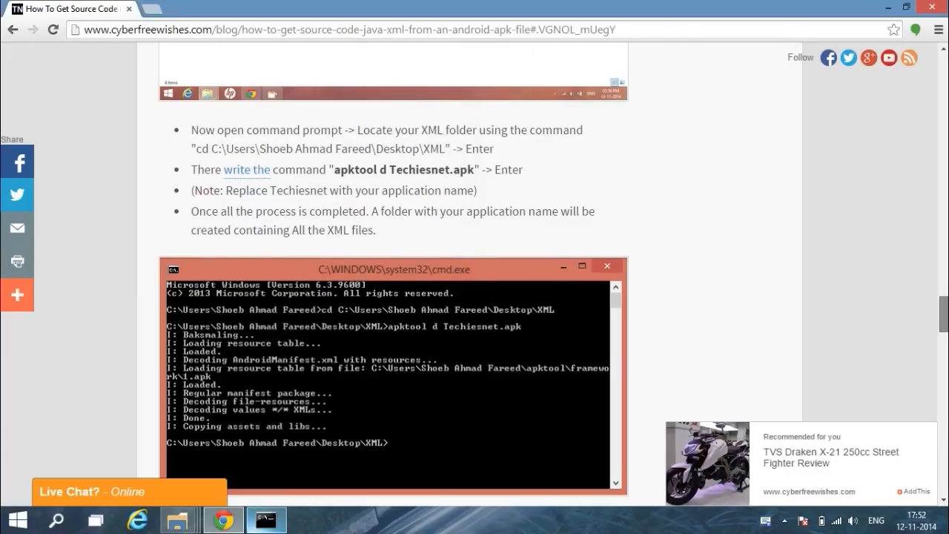
Review the tutorial's closing steps, then bring back the XML folder window showing the new T folder
{"action": "scroll", "scroll_direction": "down", "scroll_amount": 3}
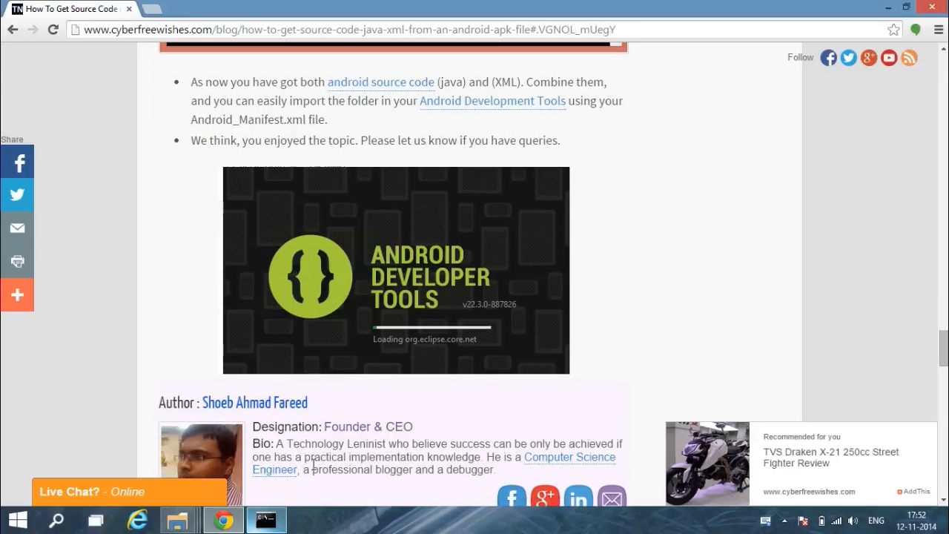
{"action": "left_click", "coordinate": [265, 519]}
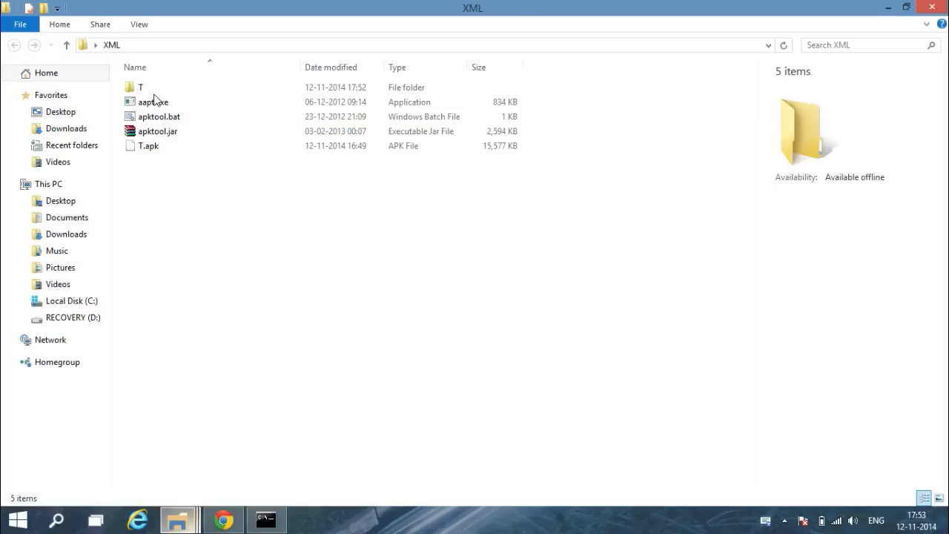
View the decoded T folder's contents, then close File Explorer to return to the desktop
{"action": "left_click", "coordinate": [140, 86]}
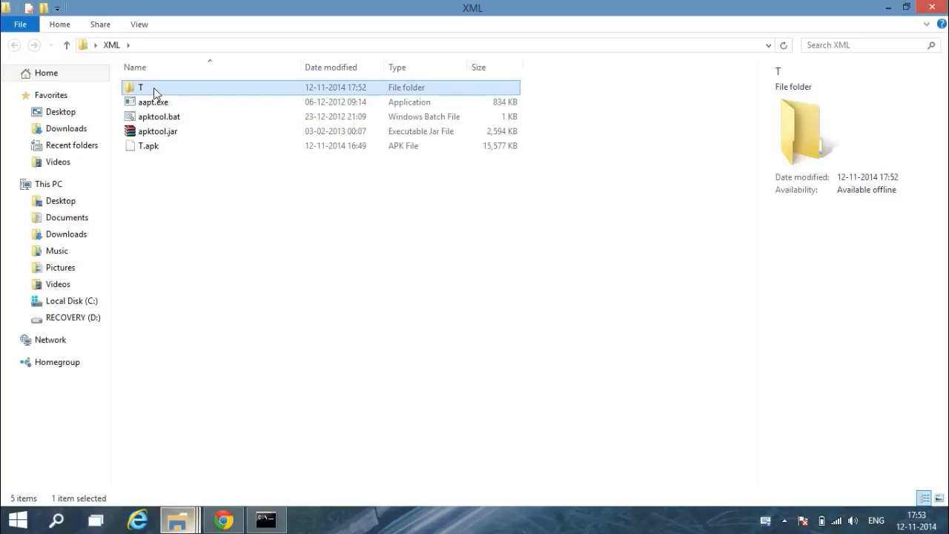
{"action": "double_click", "coordinate": [139, 86]}
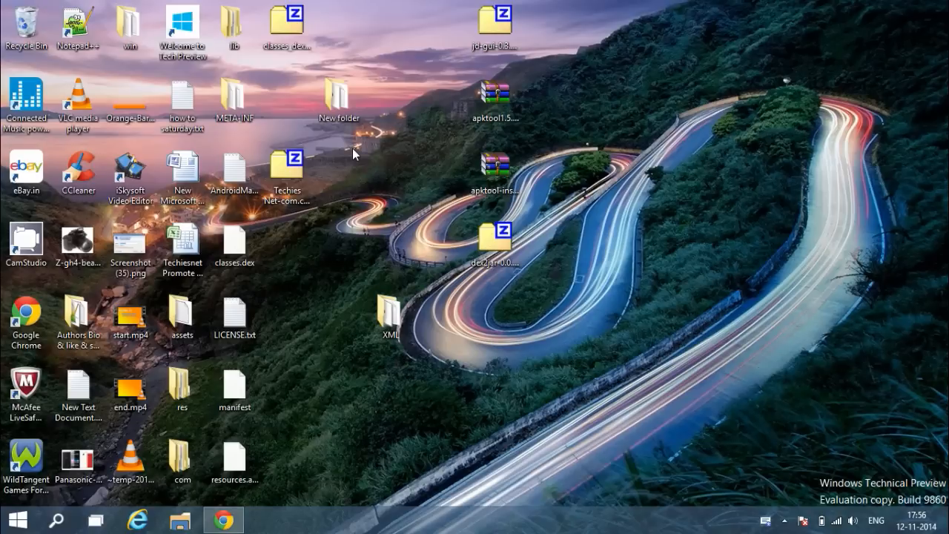
{"action": "mouse_move", "coordinate": [424, 329]}
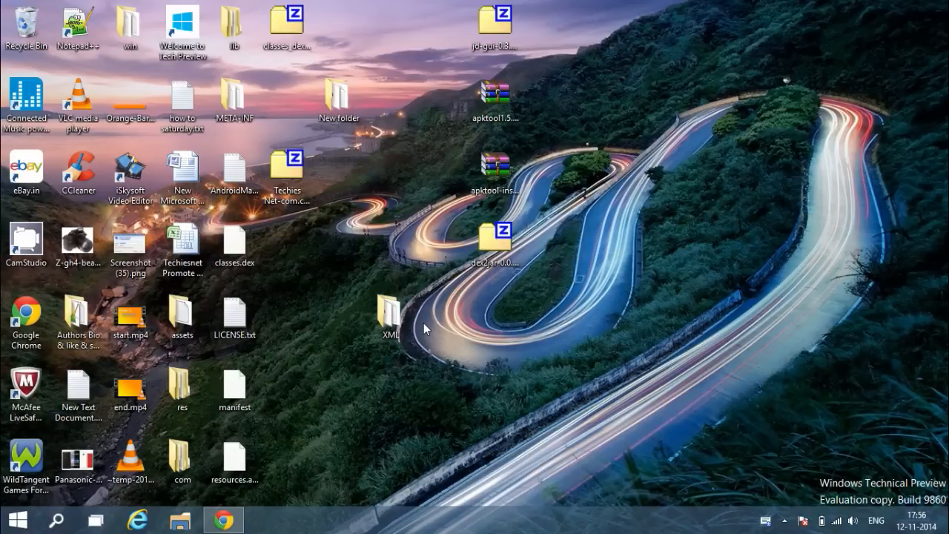
{"action": "left_click", "coordinate": [784, 519]}
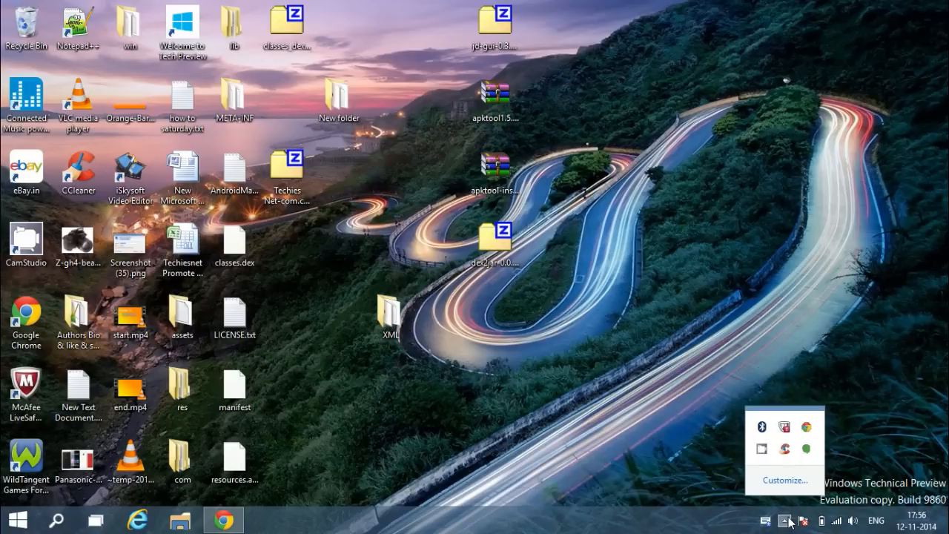
{"action": "left_click", "coordinate": [785, 520]}
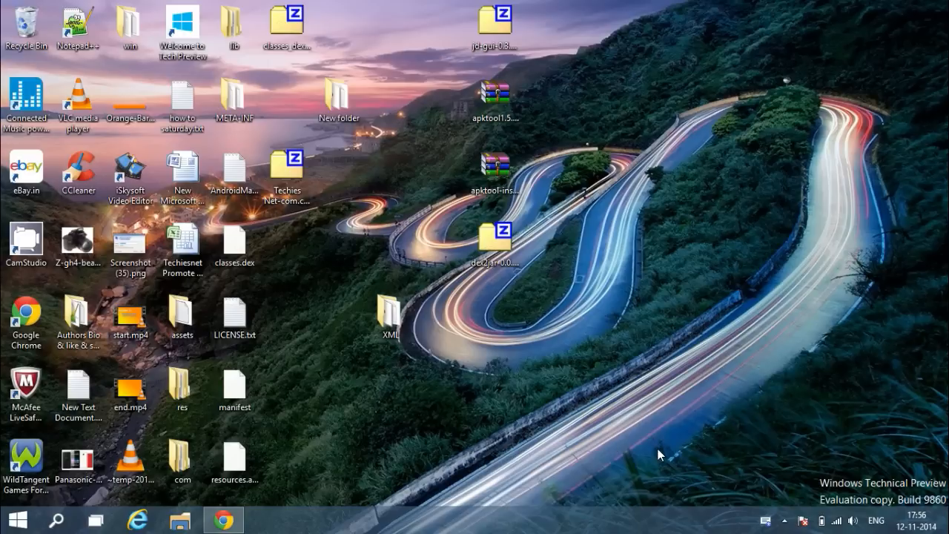